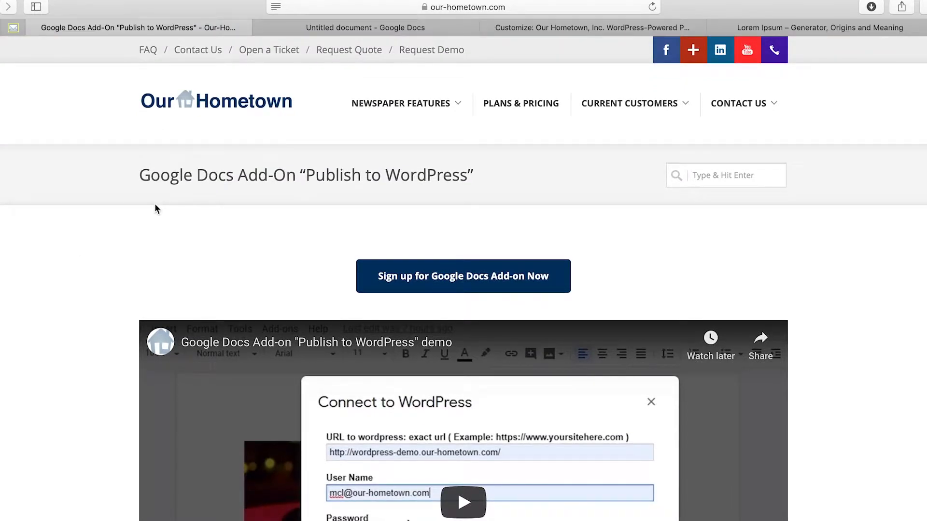
pyautogui.moveTo(295, 218)
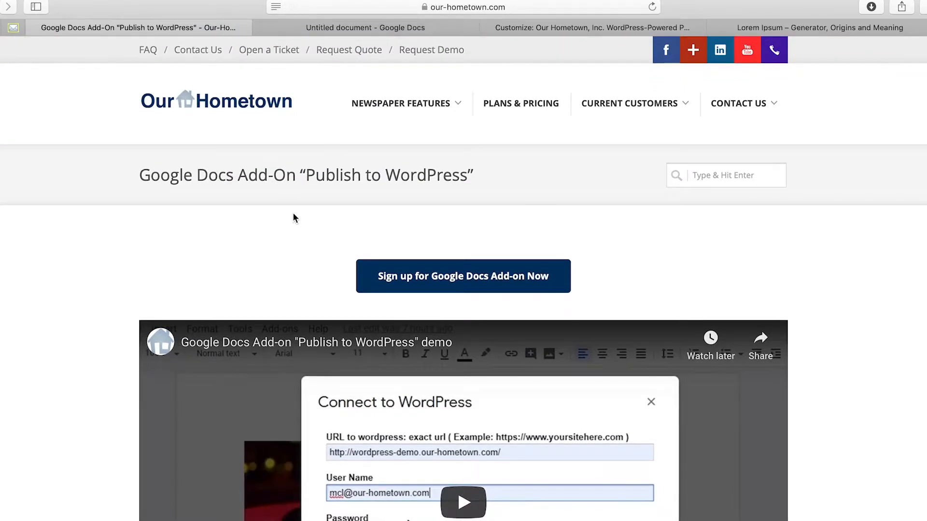
pyautogui.moveTo(156, 235)
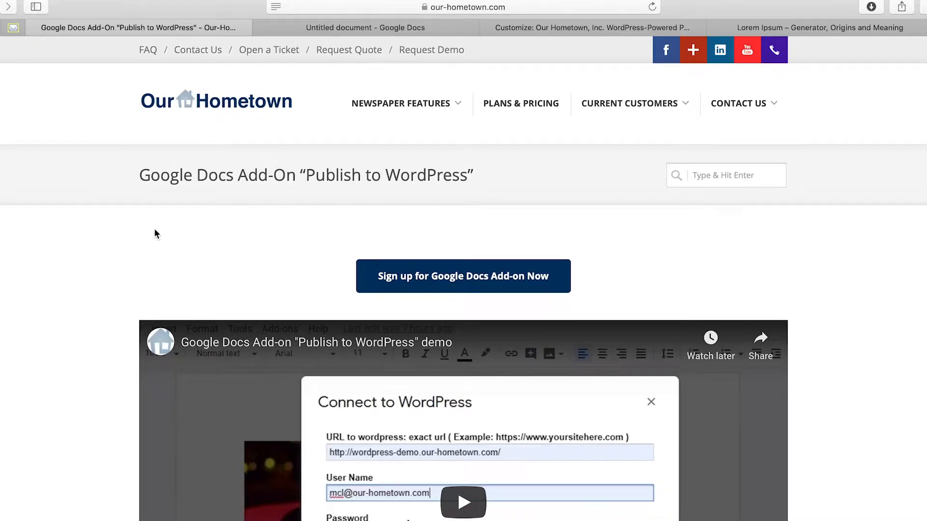
pyautogui.moveTo(254, 197)
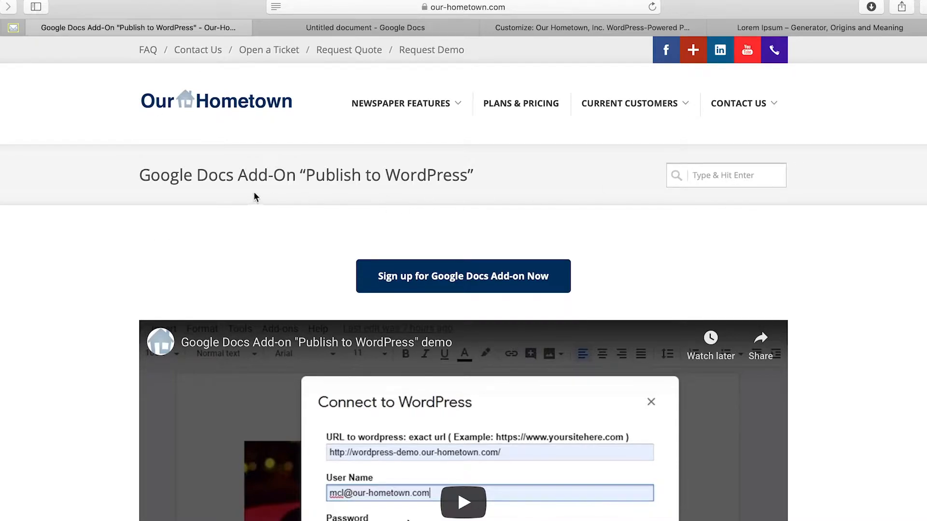
# Step: Install the Our-Hometown add-on from its G Suite Marketplace listing and confirm the account prompt
pyautogui.tripleClick(305, 175)
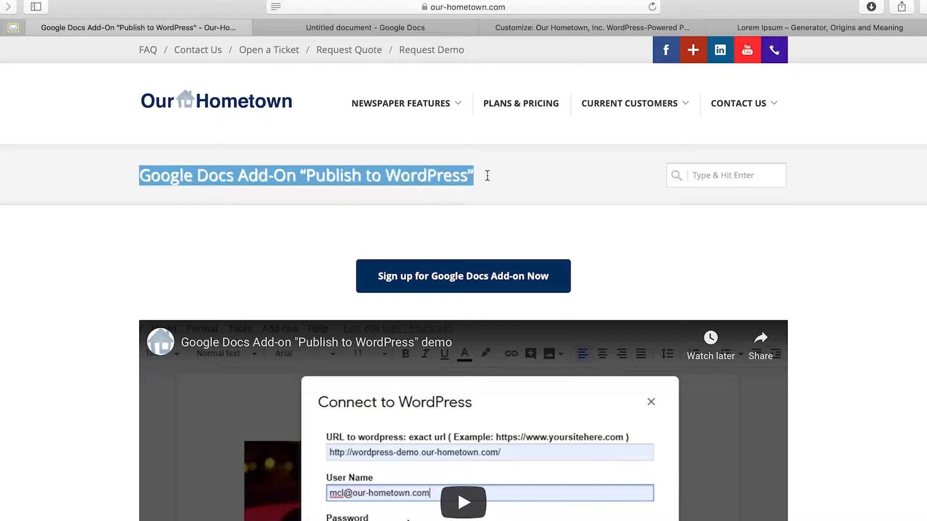
pyautogui.click(487, 176)
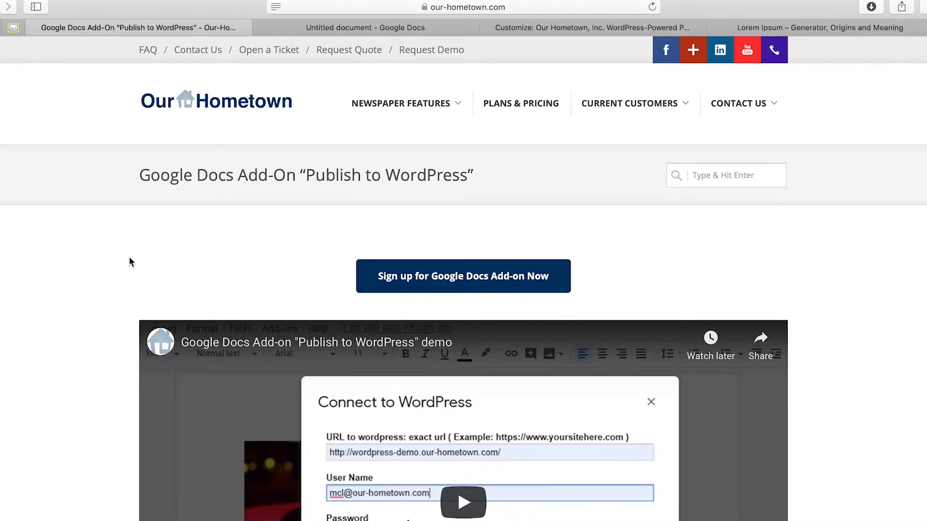
pyautogui.scroll(-3)
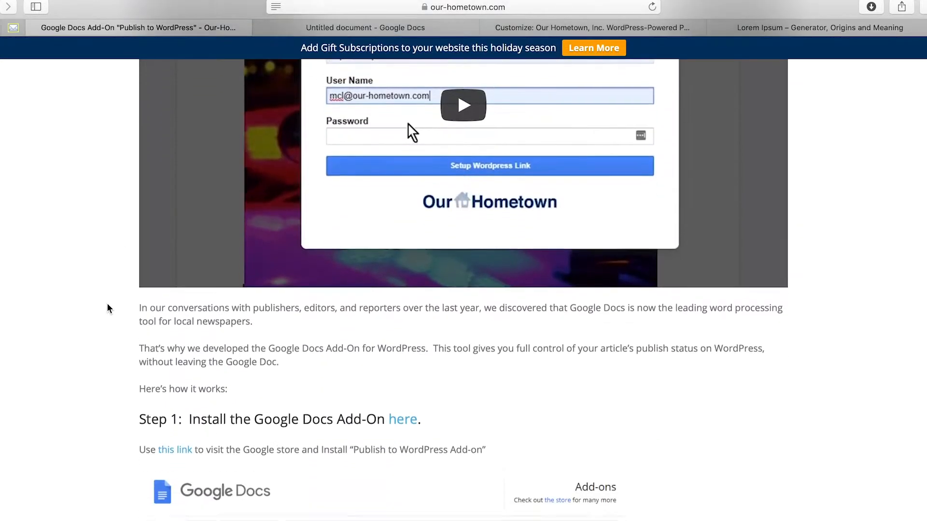
pyautogui.scroll(-3)
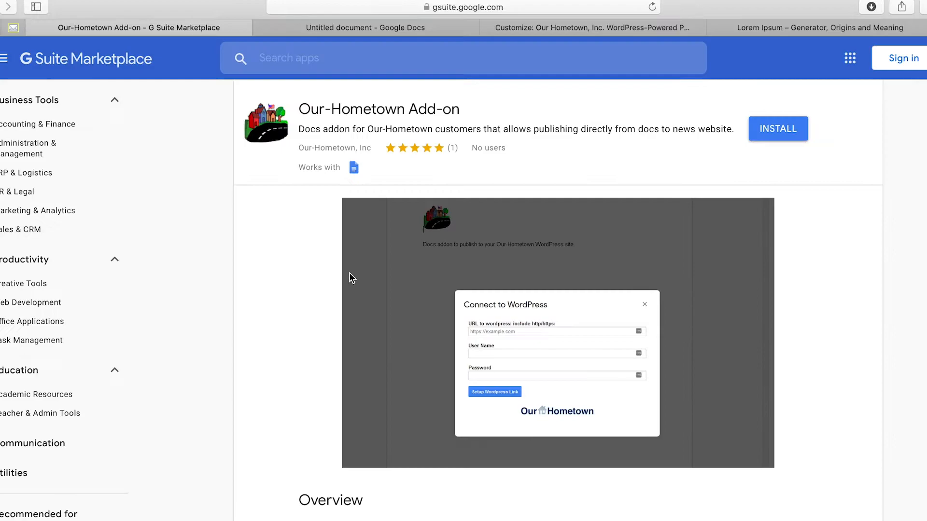
pyautogui.moveTo(649, 187)
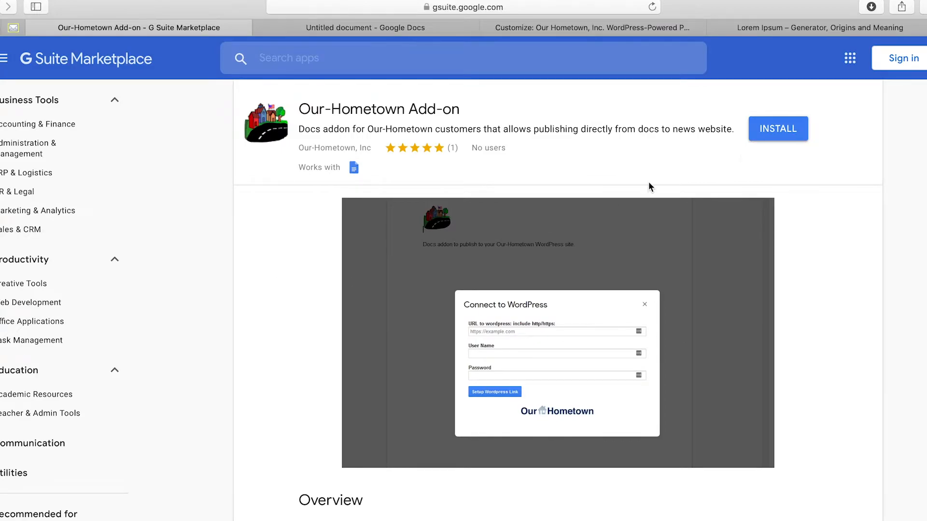
pyautogui.click(777, 128)
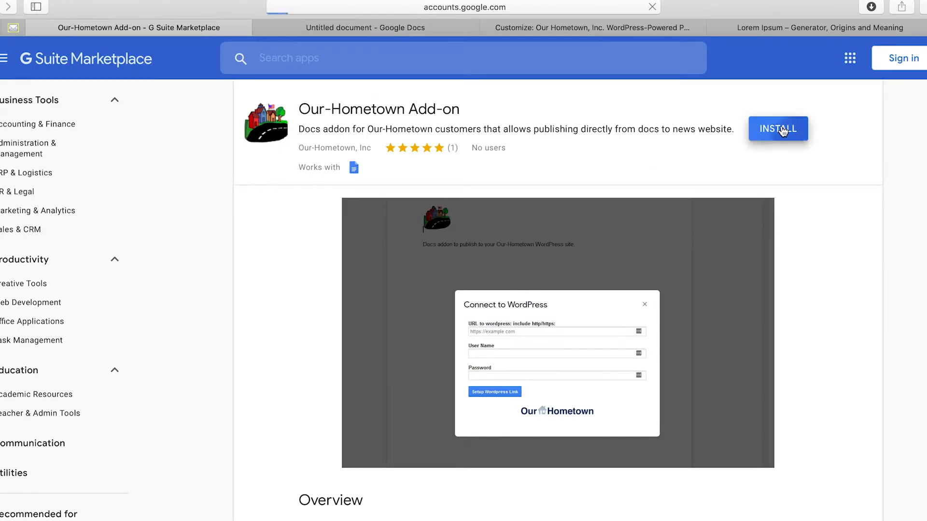
pyautogui.click(777, 128)
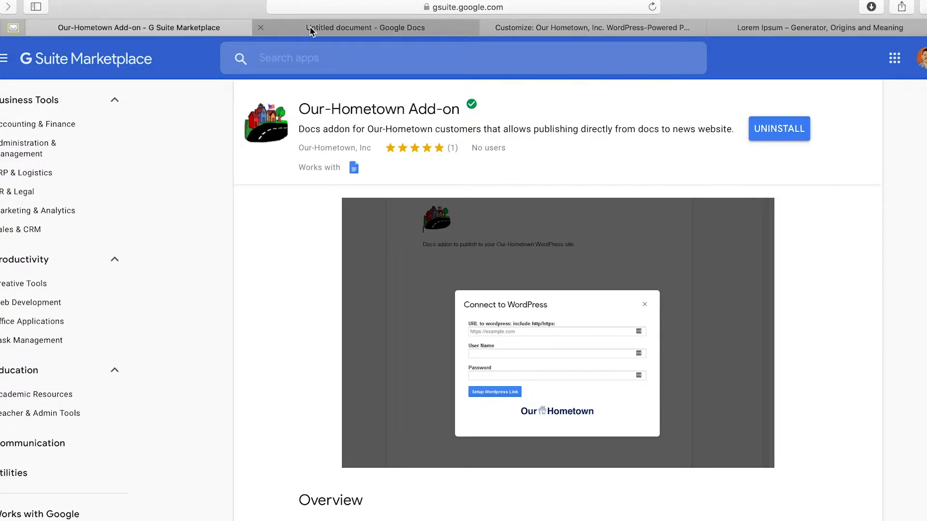
# Step: Title the blank Google Doc 'OHT TUTORIAL TEST ARTICLE'
pyautogui.click(365, 27)
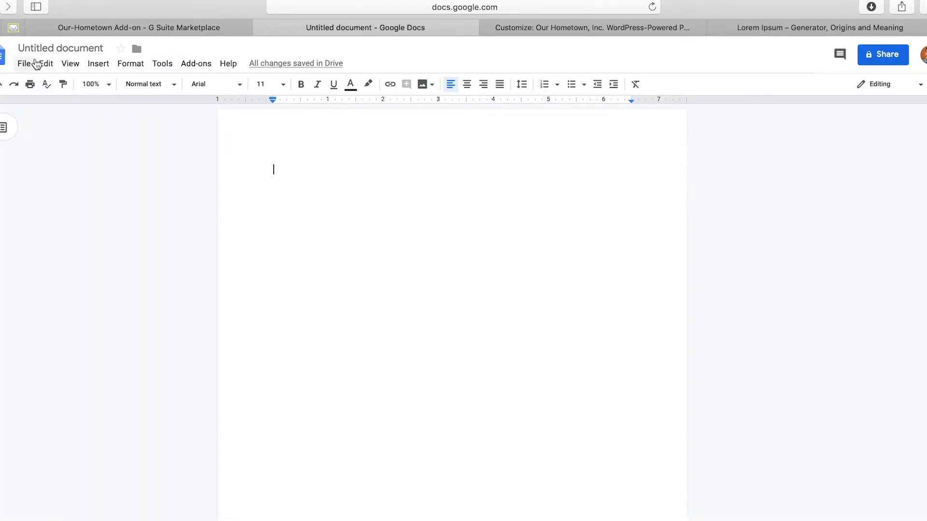
pyautogui.click(60, 48)
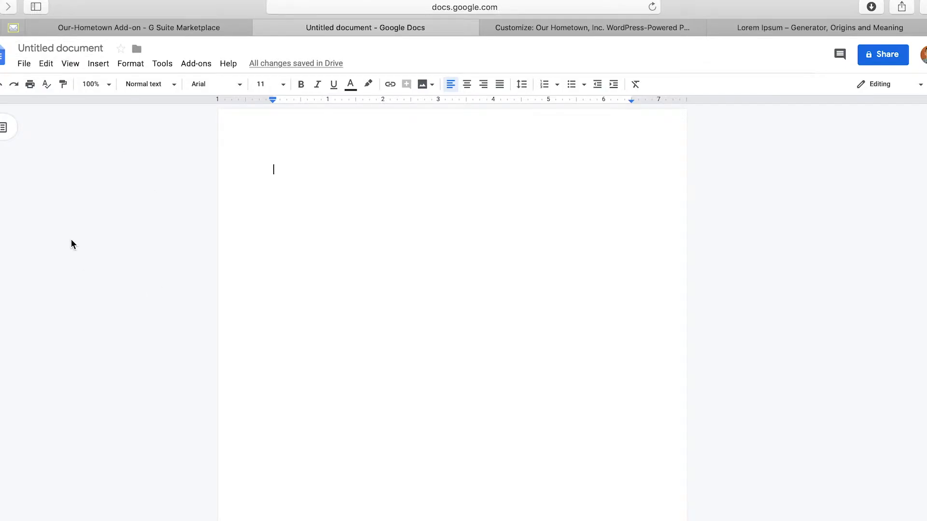
pyautogui.moveTo(69, 64)
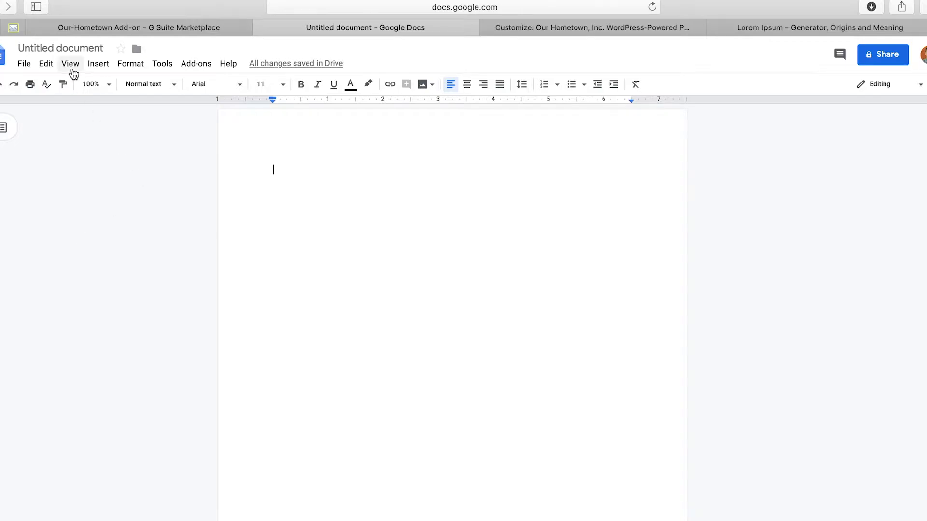
pyautogui.click(60, 48)
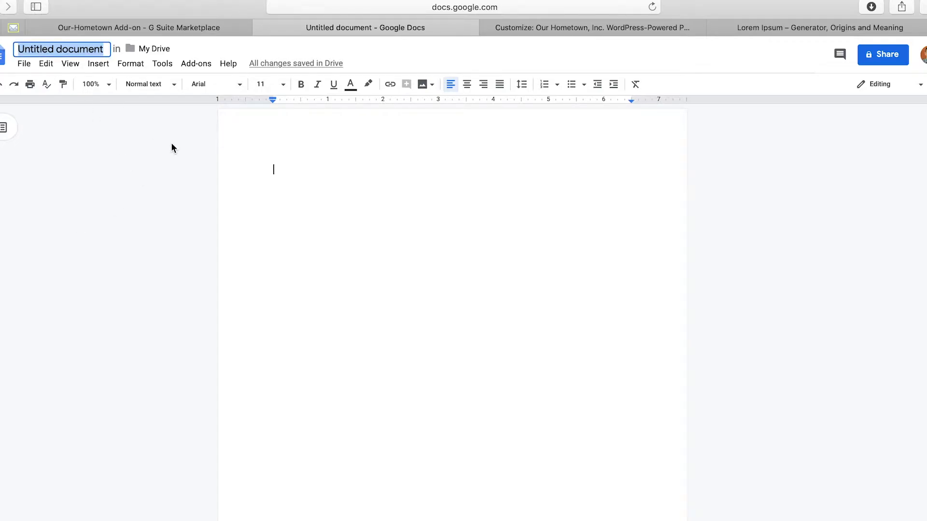
pyautogui.write('OHT')
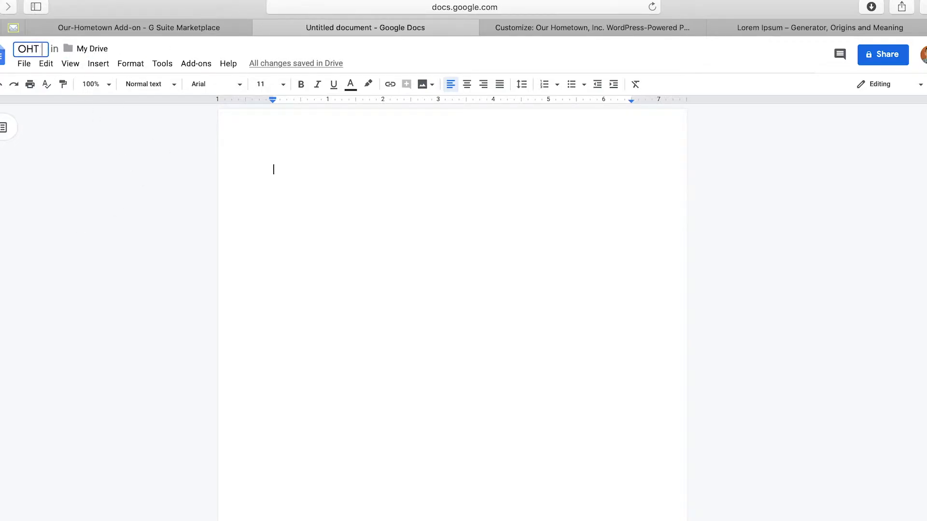
pyautogui.write('TUTORIAL')
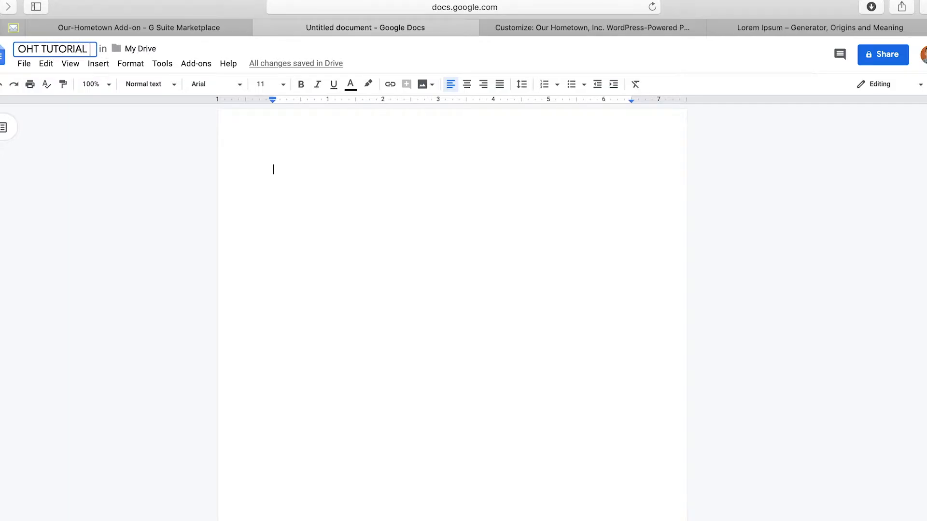
pyautogui.write('TEST AR')
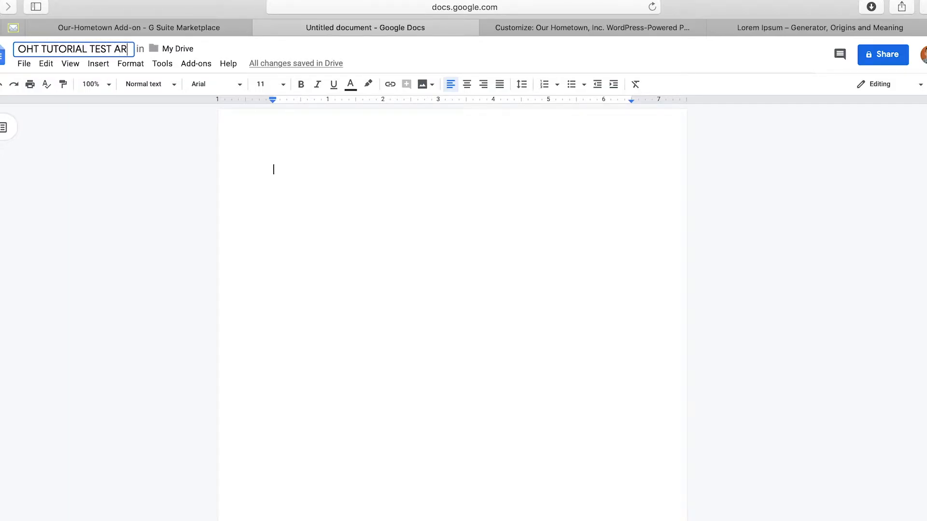
pyautogui.write('CH')
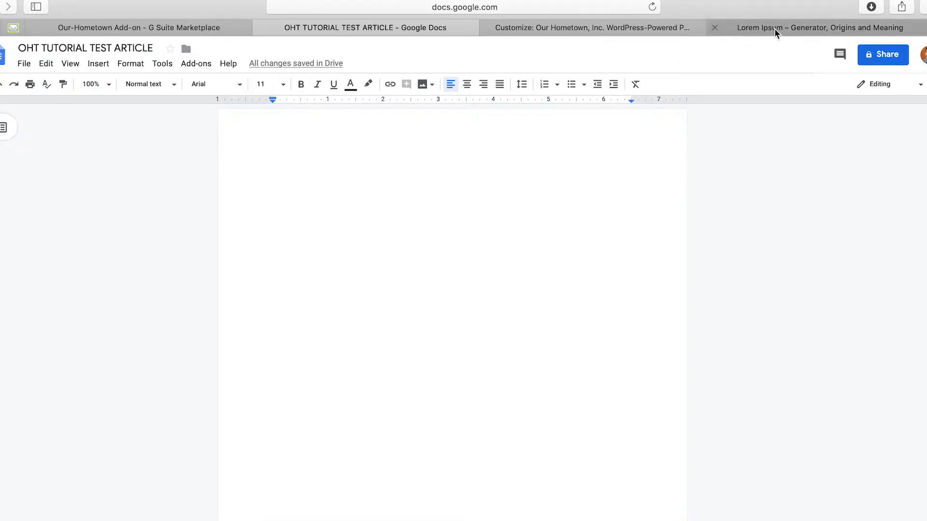
# Step: Copy the loremipsum.io paragraph and paste it into the document body
pyautogui.click(819, 27)
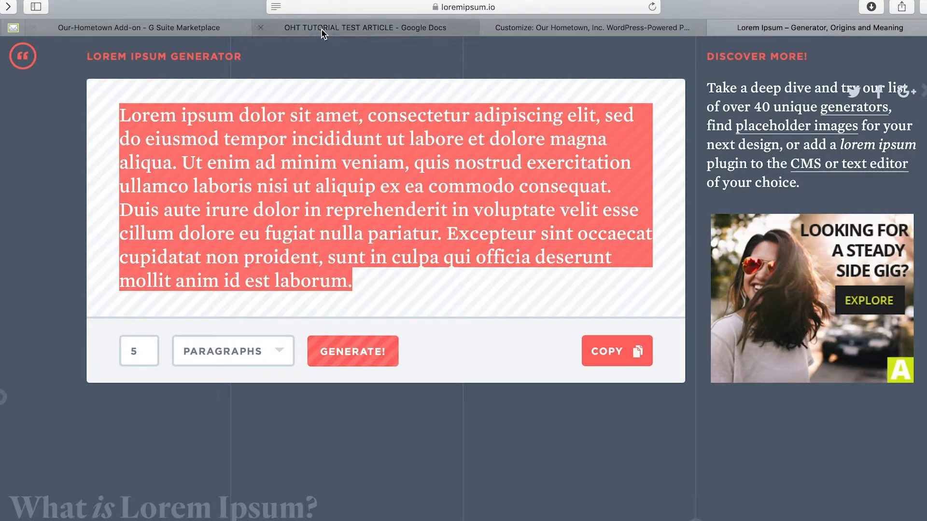
pyautogui.click(365, 27)
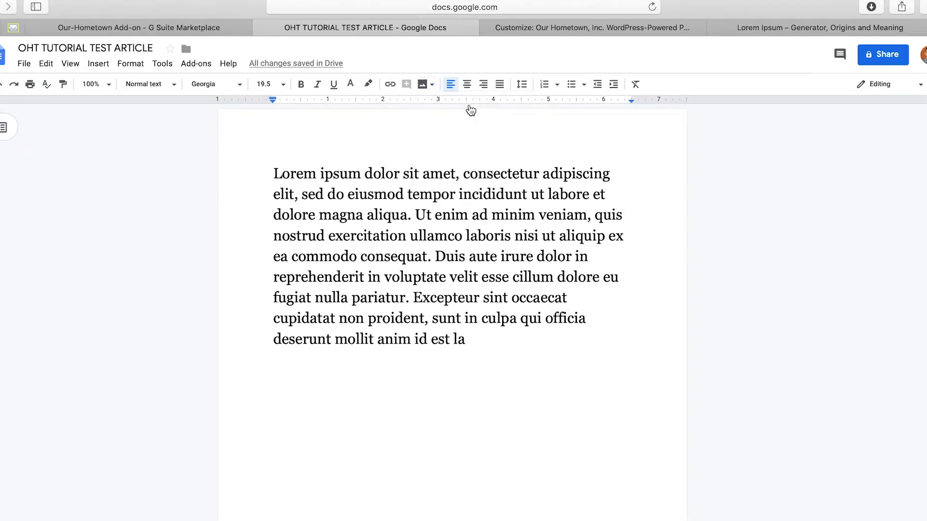
pyautogui.click(421, 84)
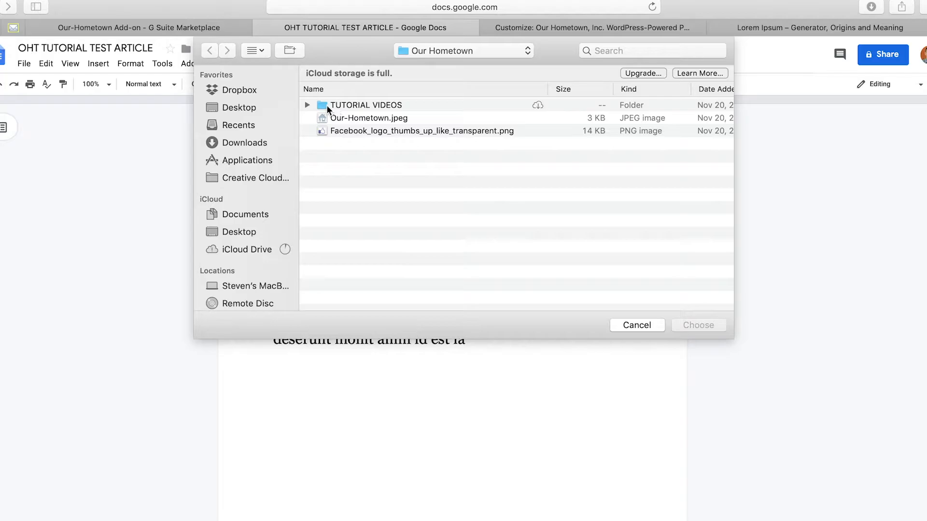
pyautogui.click(368, 117)
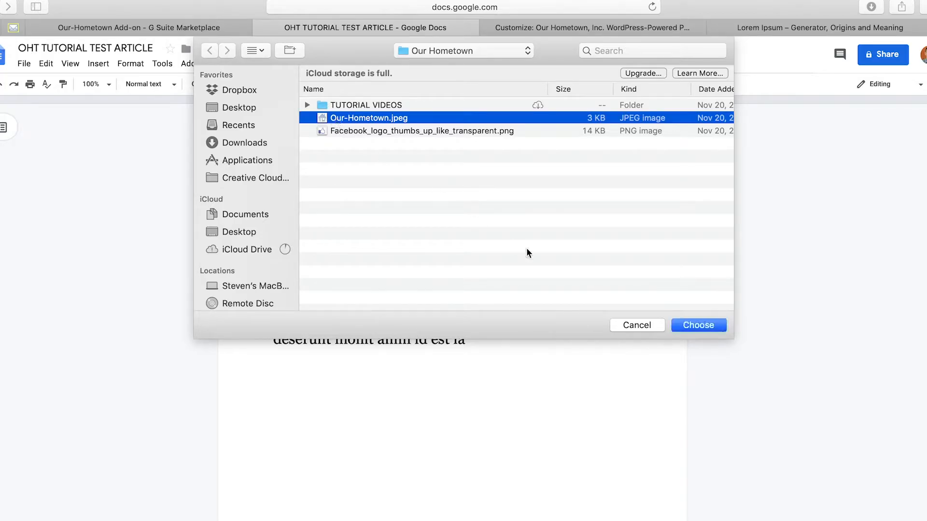
pyautogui.click(698, 324)
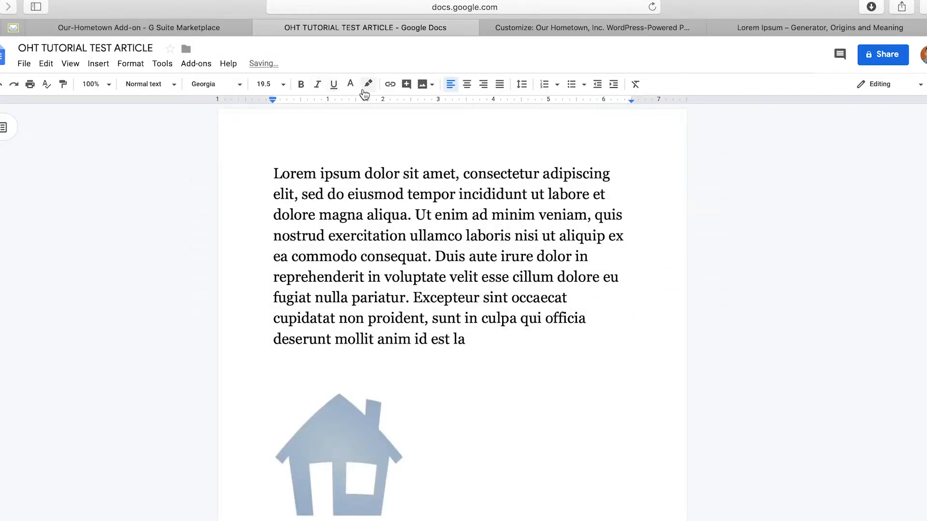
pyautogui.click(422, 84)
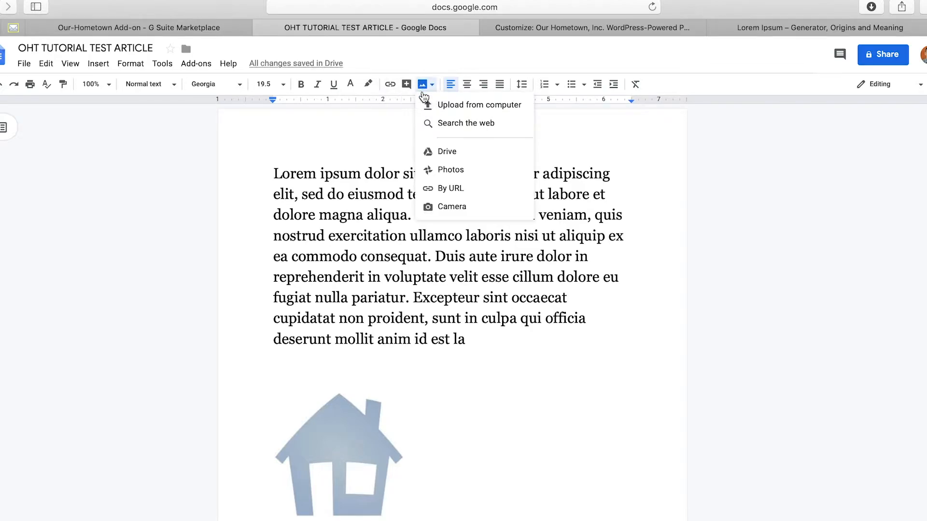
pyautogui.click(480, 106)
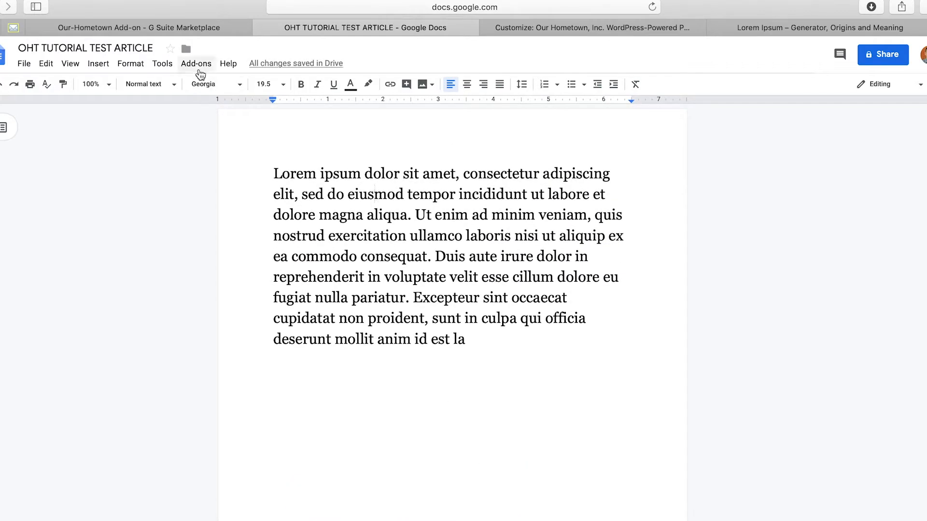
pyautogui.click(196, 63)
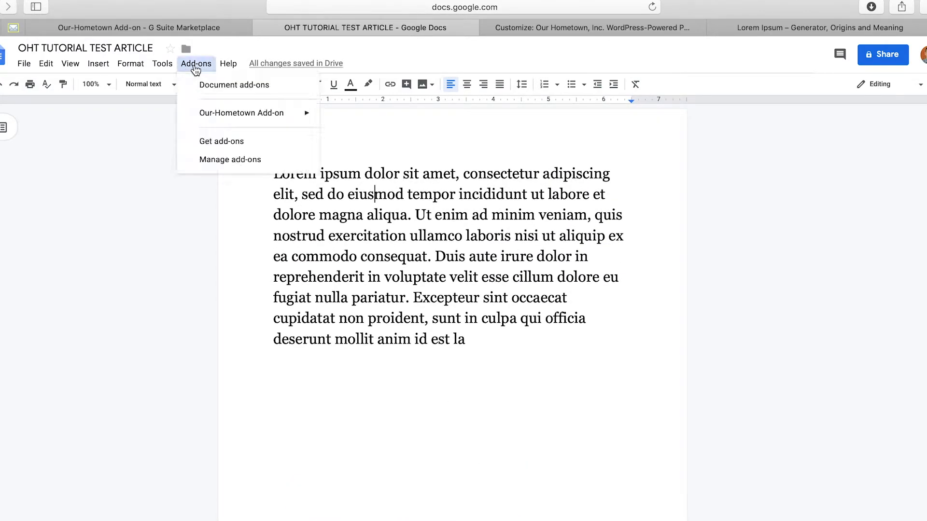
pyautogui.moveTo(242, 113)
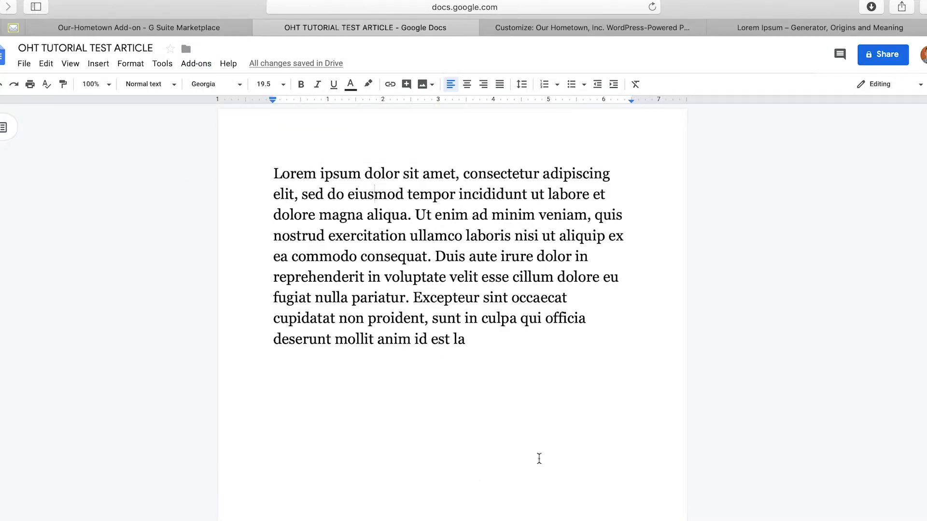
pyautogui.moveTo(808, 160)
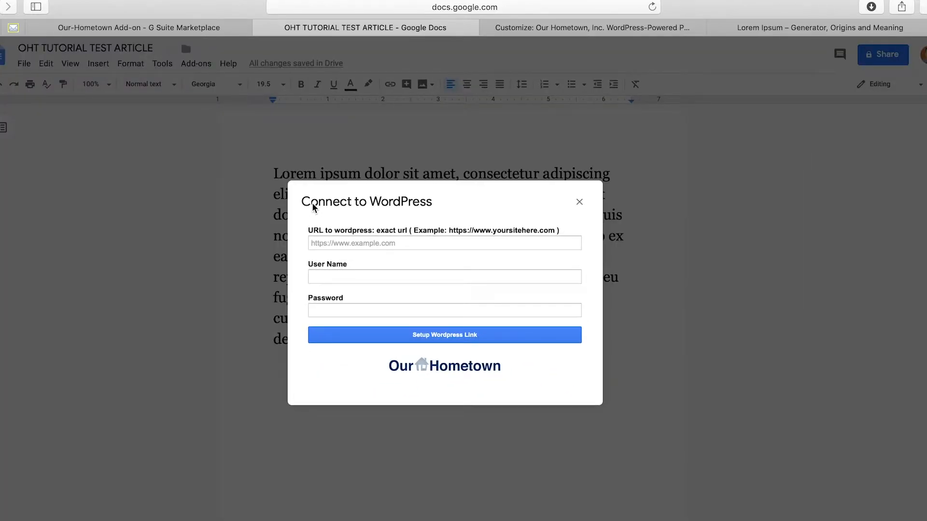
pyautogui.write('https://wordpress-demo.our-hometown.com')
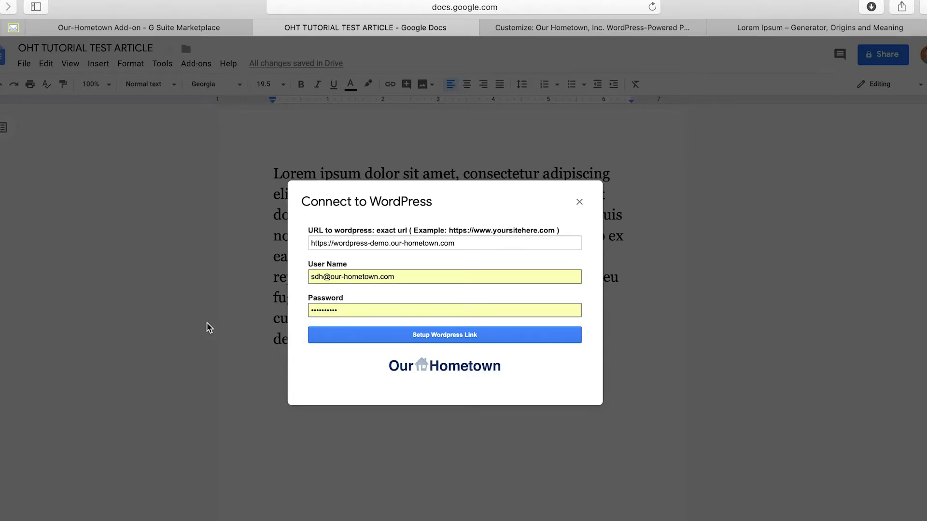
pyautogui.click(444, 334)
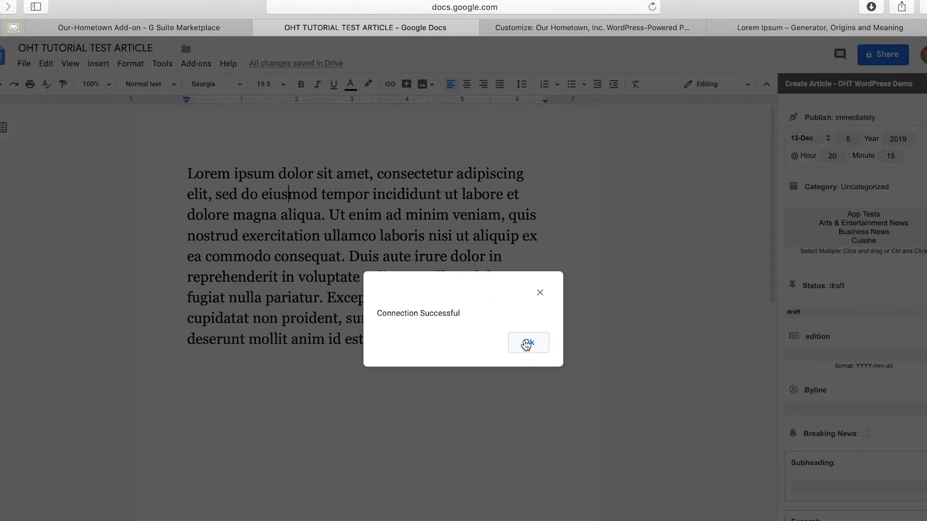
# Step: Dismiss the connection notice and select every category from App Tests to the last
pyautogui.click(528, 344)
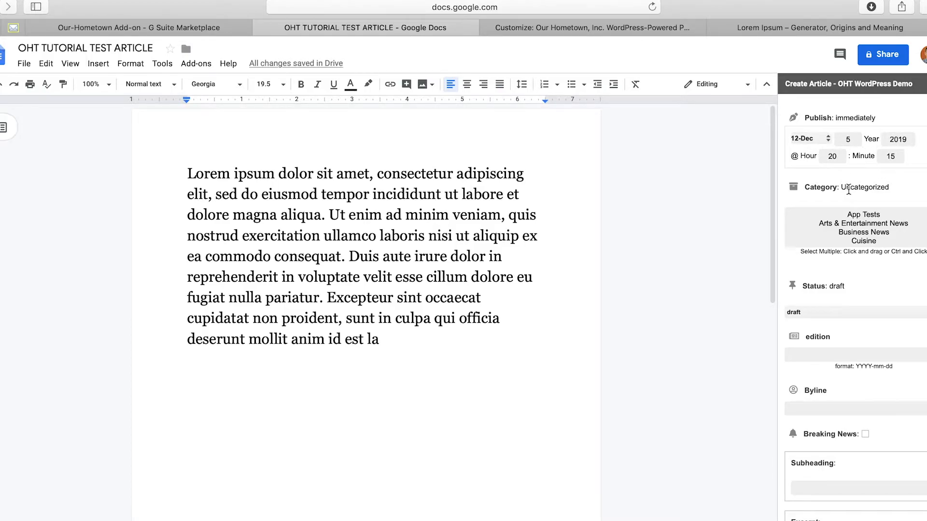
pyautogui.click(863, 214)
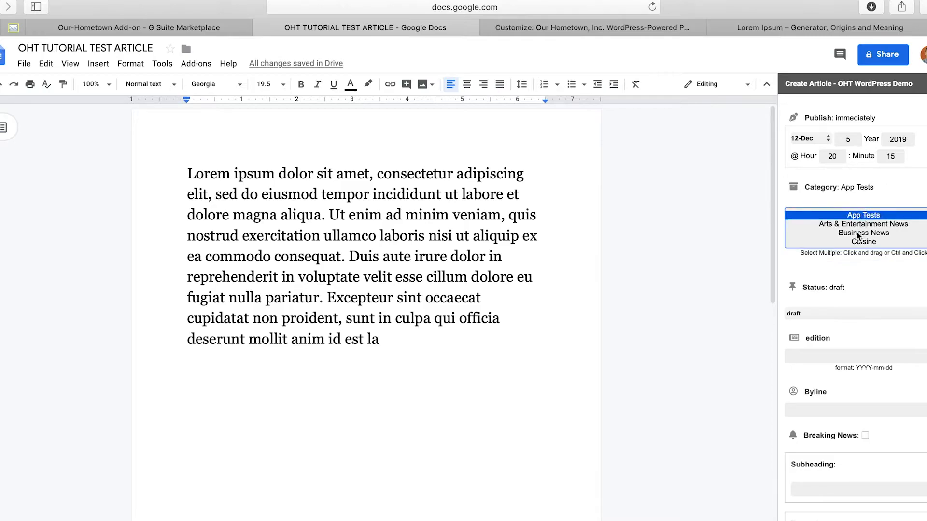
pyautogui.scroll(-3)
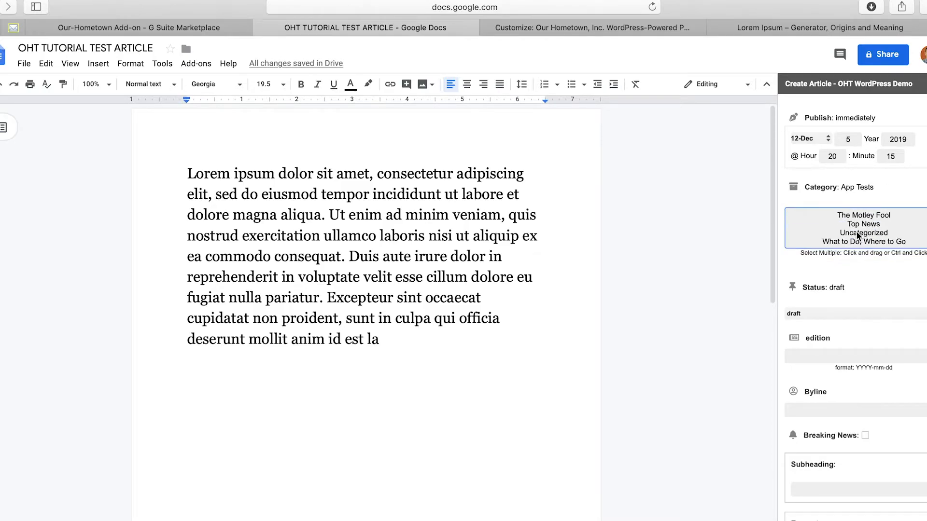
pyautogui.click(853, 241)
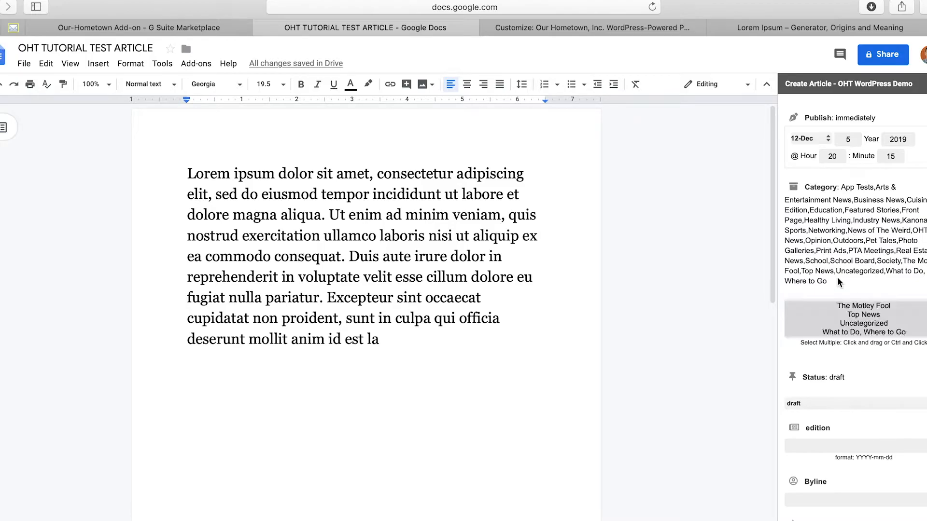
pyautogui.moveTo(824, 229)
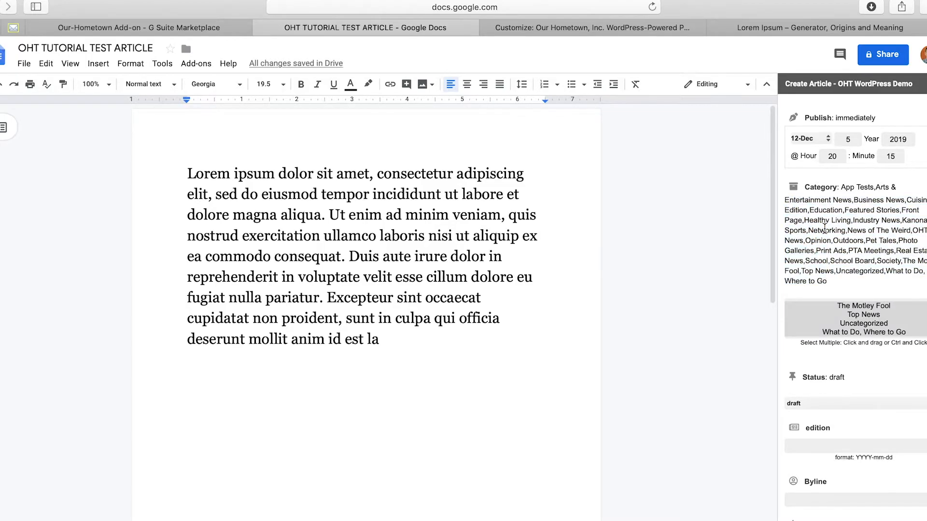
# Step: Set the article status to publish and enable Breaking News
pyautogui.scroll(-3)
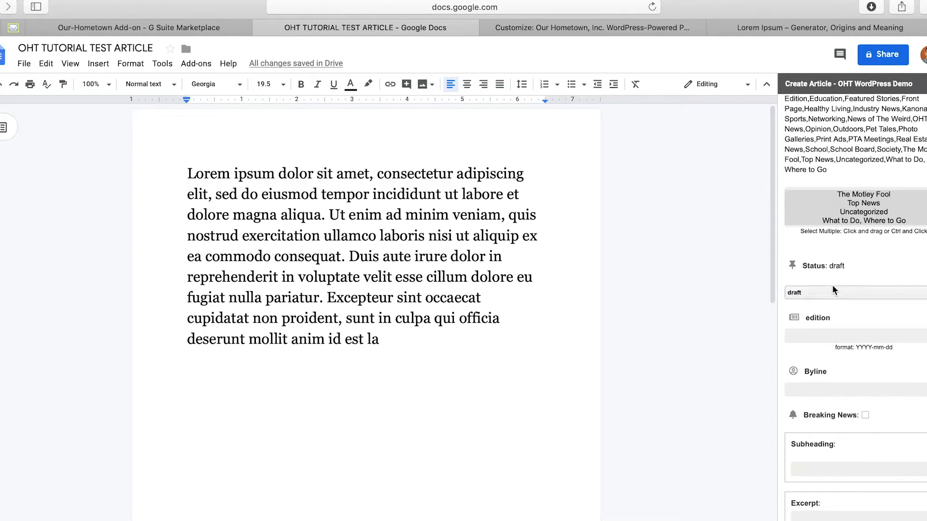
pyautogui.click(851, 292)
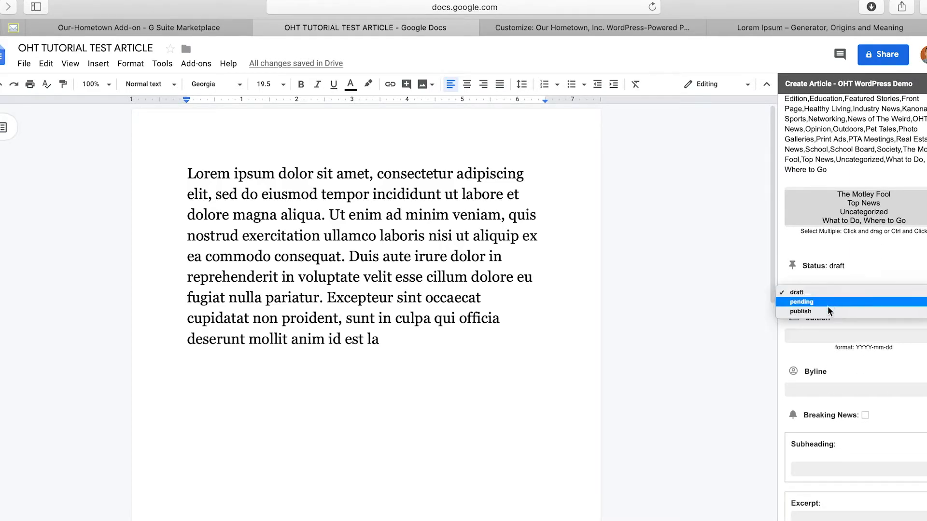
pyautogui.click(800, 312)
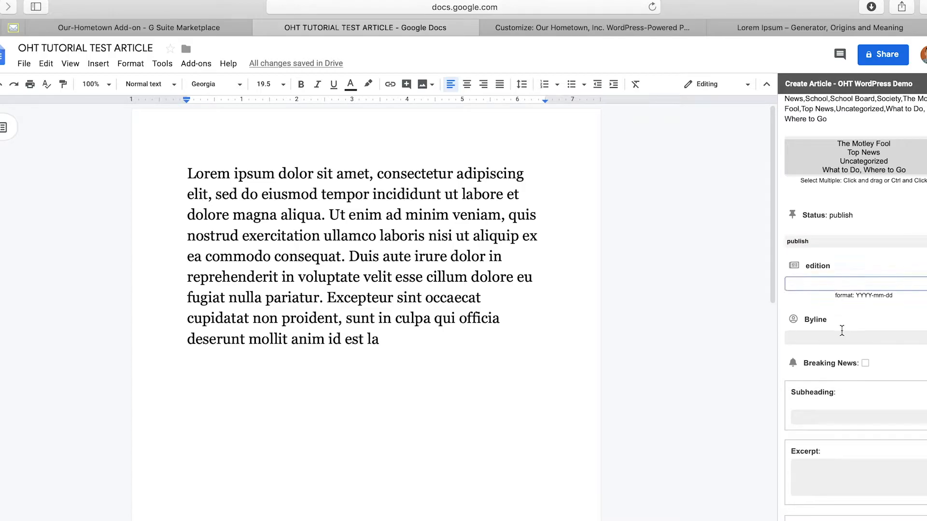
pyautogui.click(866, 334)
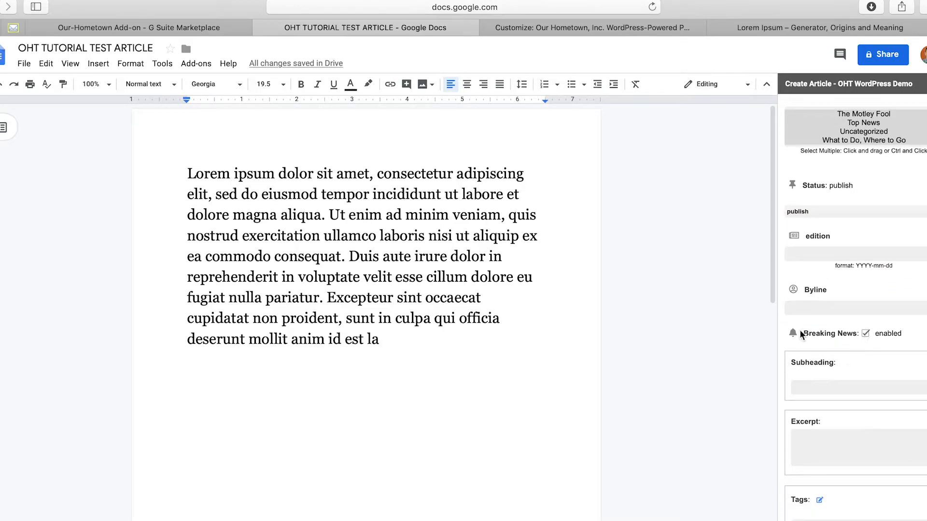
pyautogui.scroll(-3)
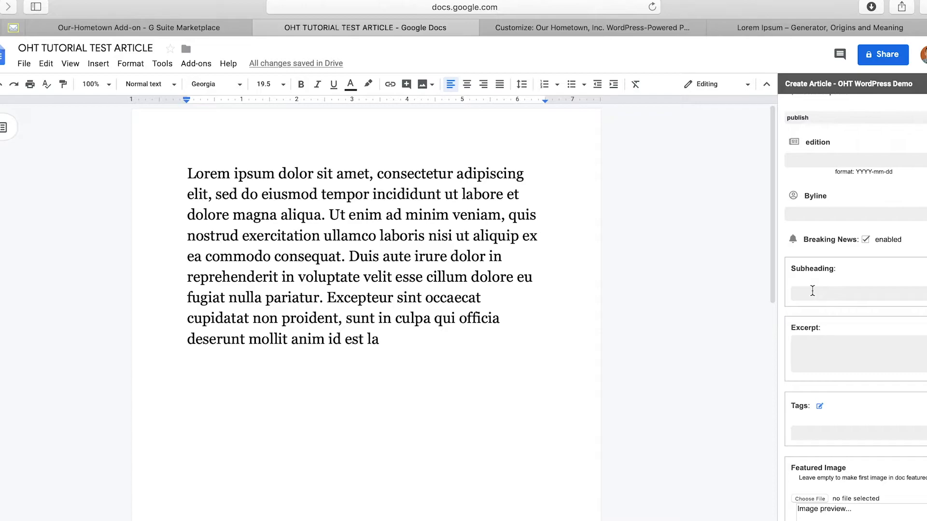
pyautogui.scroll(-3)
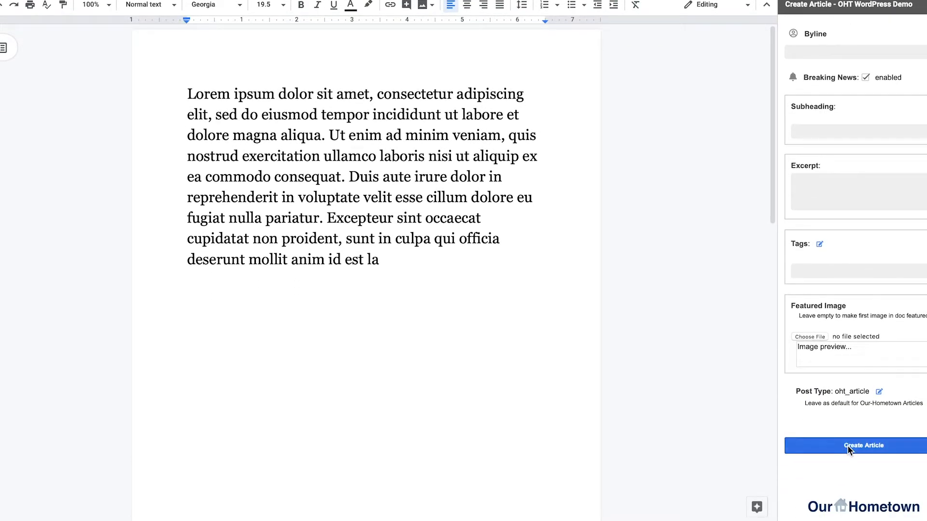
# Step: Submit Create Article to post it to WordPress and acknowledge the Created Post dialog
pyautogui.click(862, 445)
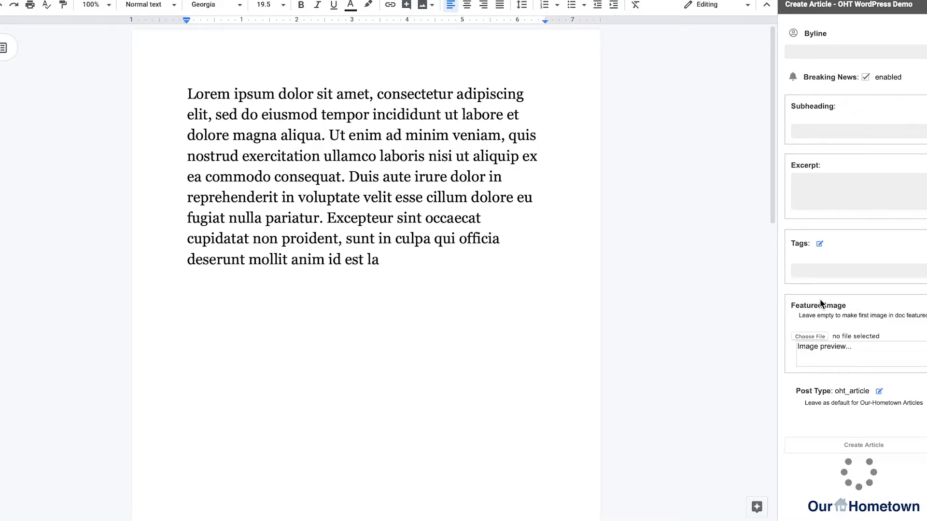
pyautogui.moveTo(841, 383)
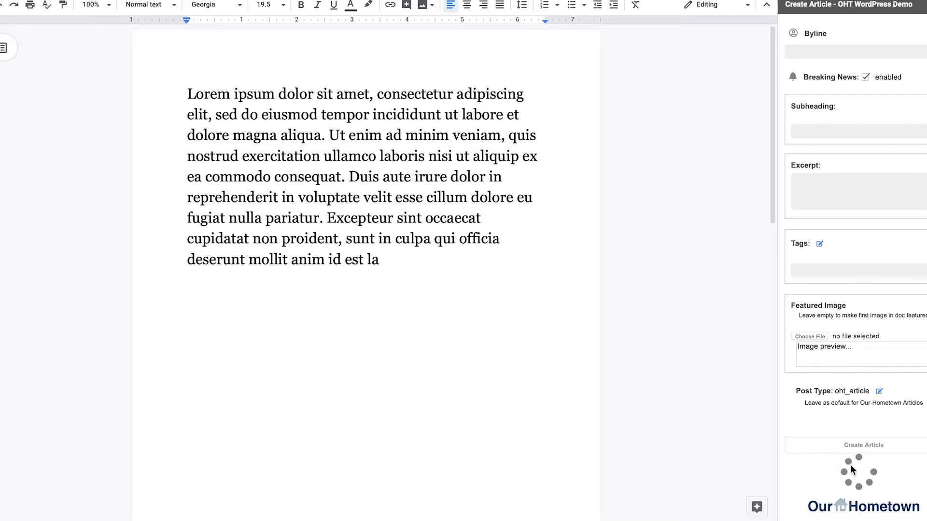
pyautogui.moveTo(680, 292)
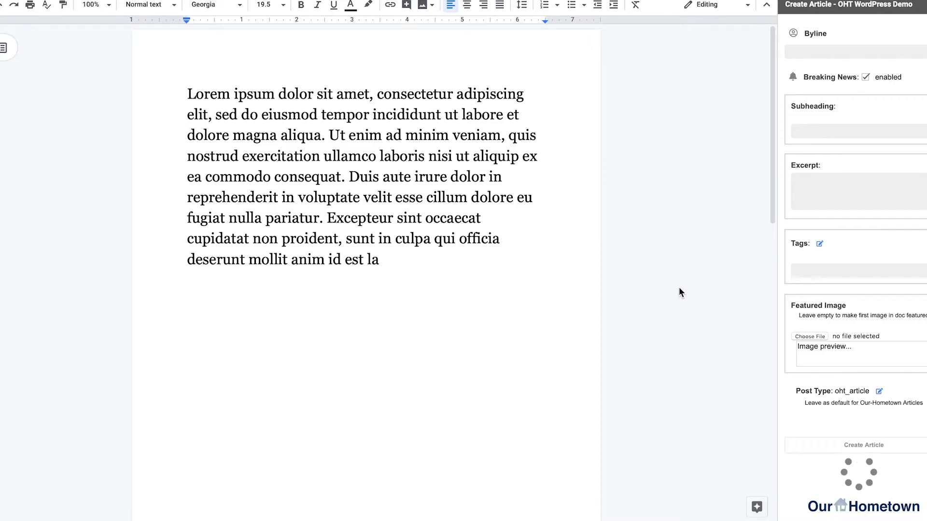
pyautogui.click(862, 445)
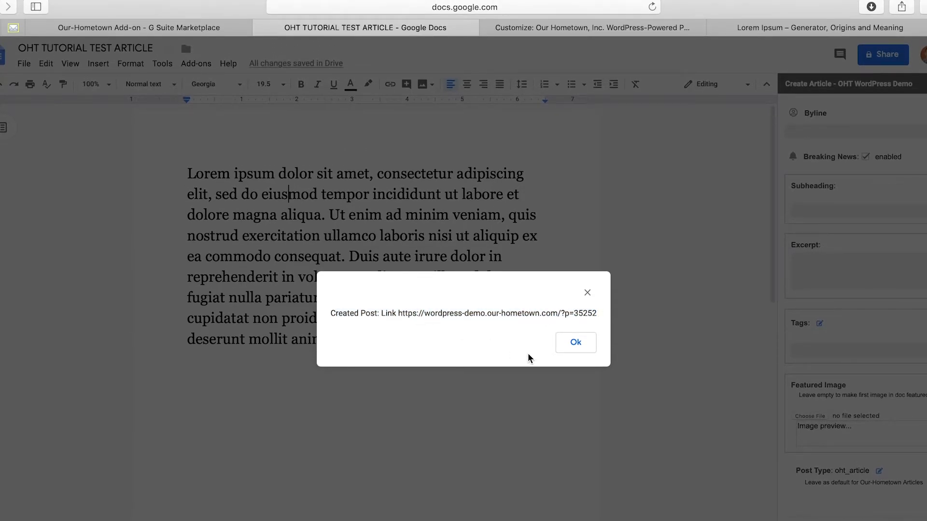
pyautogui.click(574, 343)
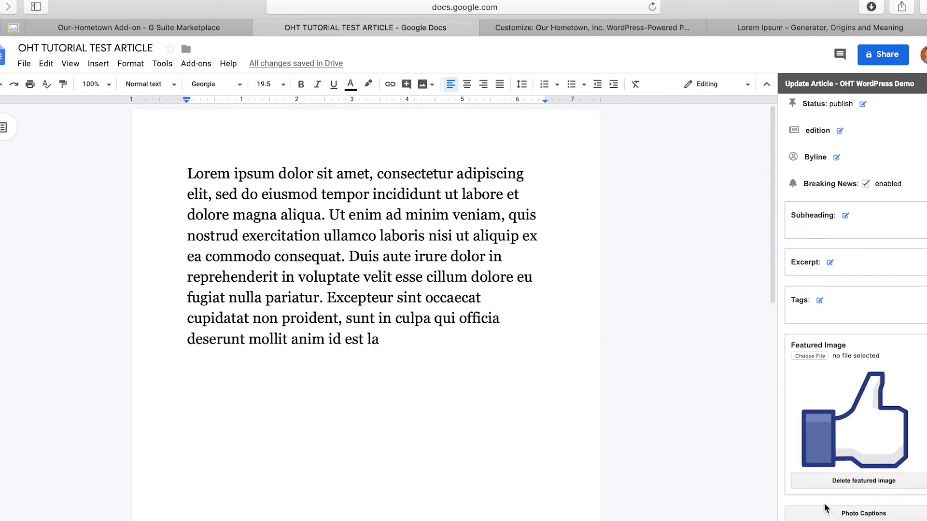
# Step: Shrink the thumbs-up image and position it next to the house image
pyautogui.scroll(-3)
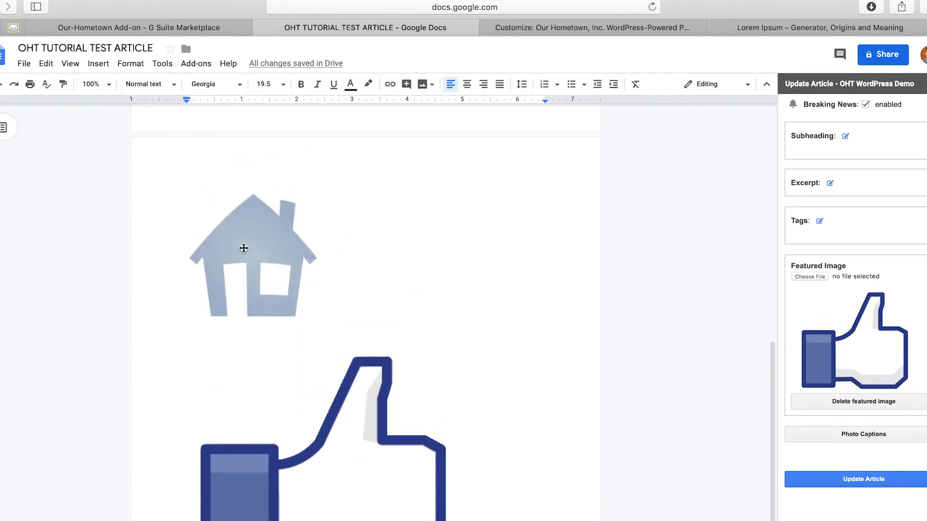
pyautogui.click(244, 254)
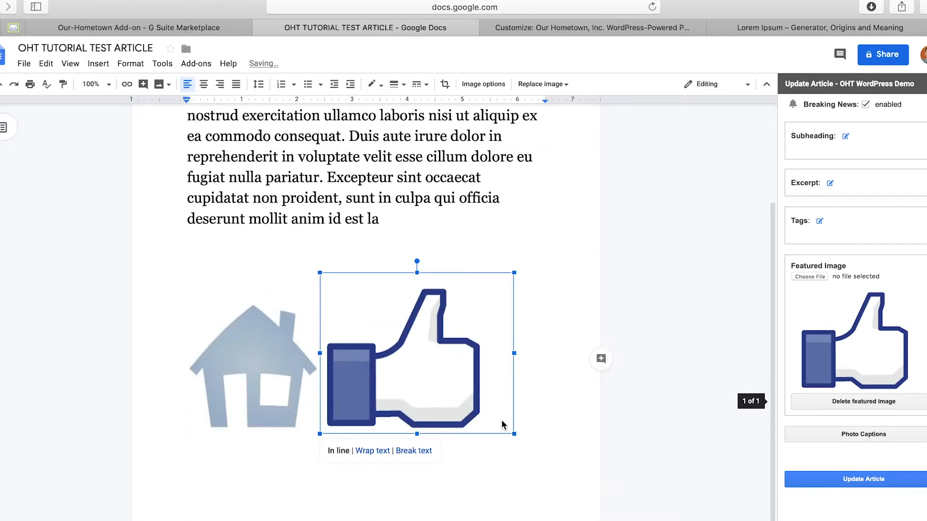
pyautogui.click(594, 304)
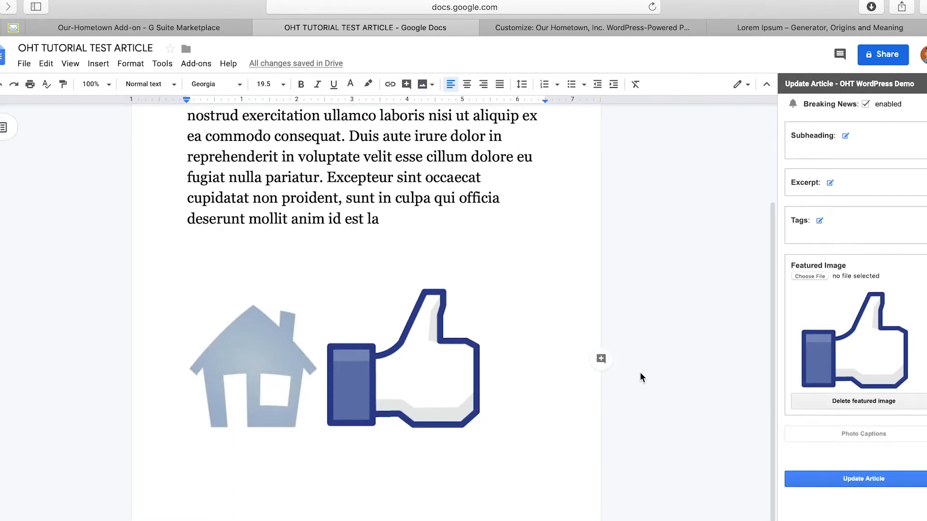
pyautogui.scroll(-3)
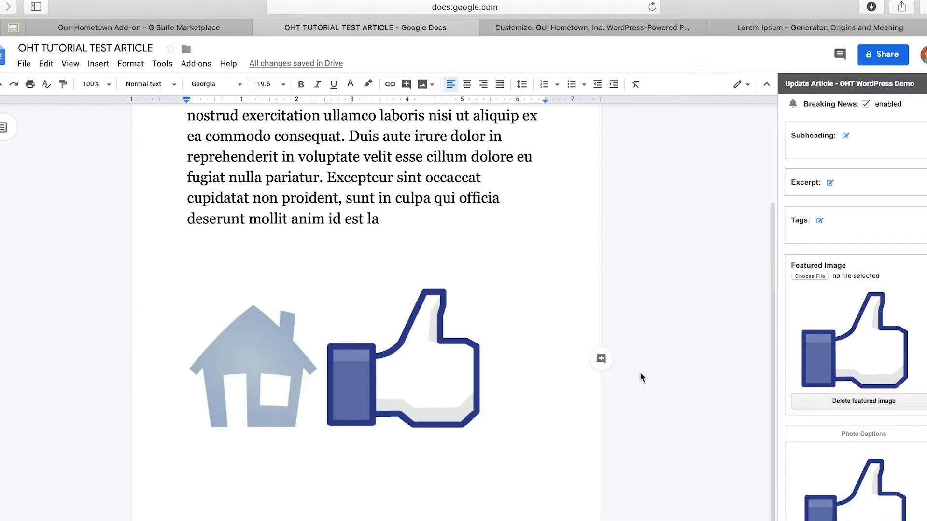
pyautogui.moveTo(421, 397)
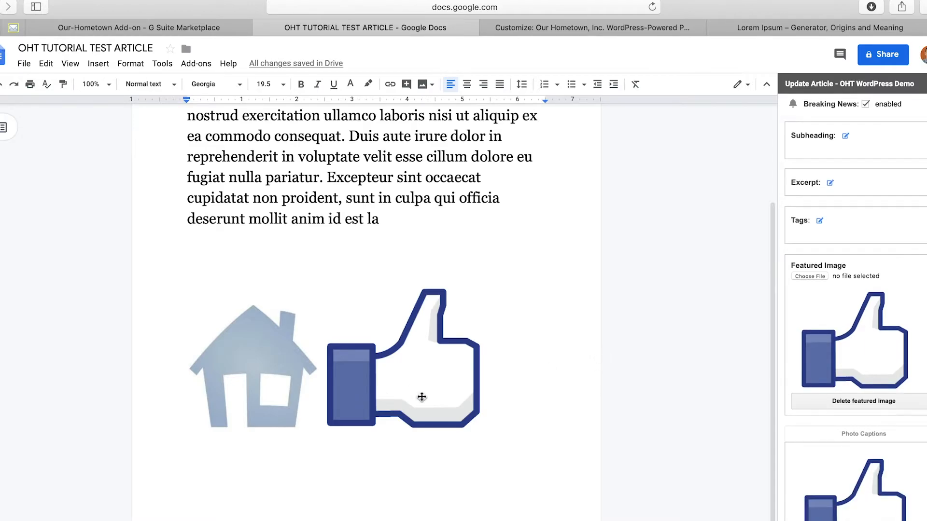
pyautogui.moveTo(844, 323)
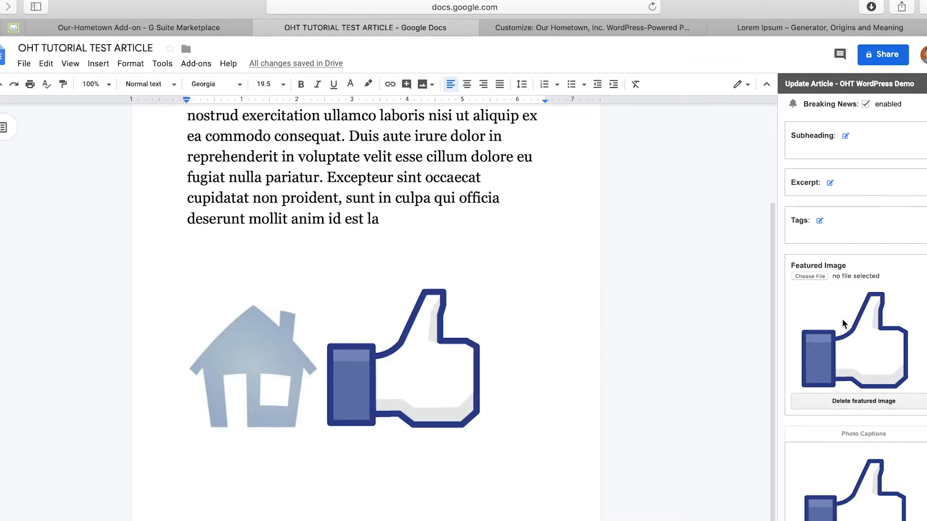
# Step: Add photo captions 'LIKE THIS POST!' and 'OHT LOGO HOUSE!' and push the article update
pyautogui.scroll(-3)
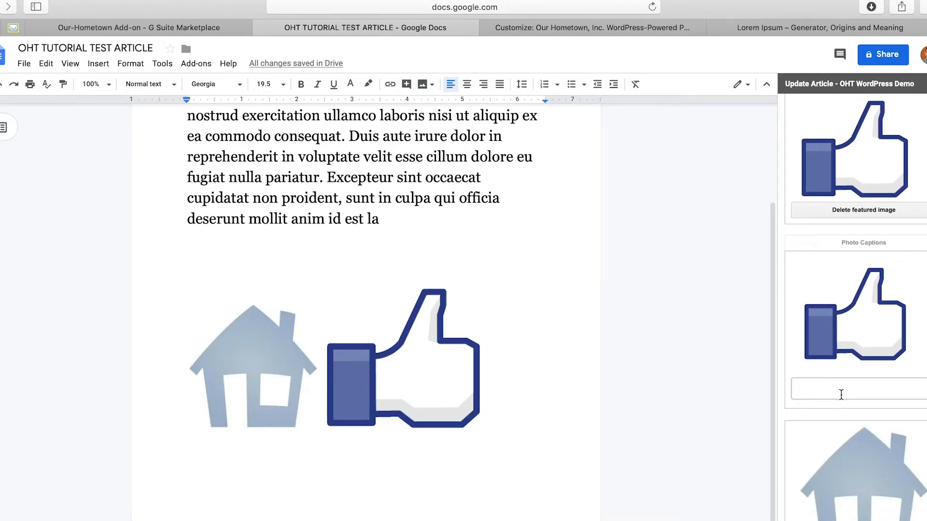
pyautogui.click(855, 389)
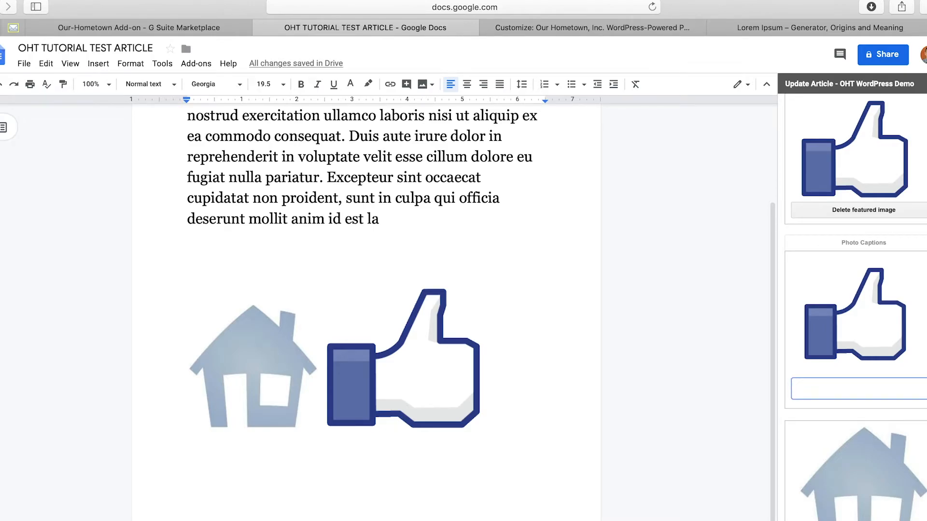
pyautogui.write('LIKE THIS POST!')
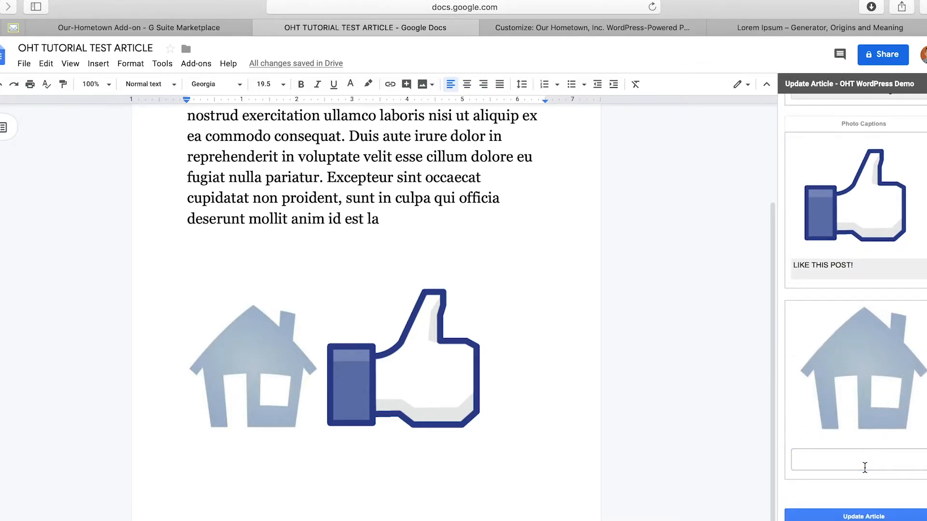
pyautogui.write('OHT LOGO')
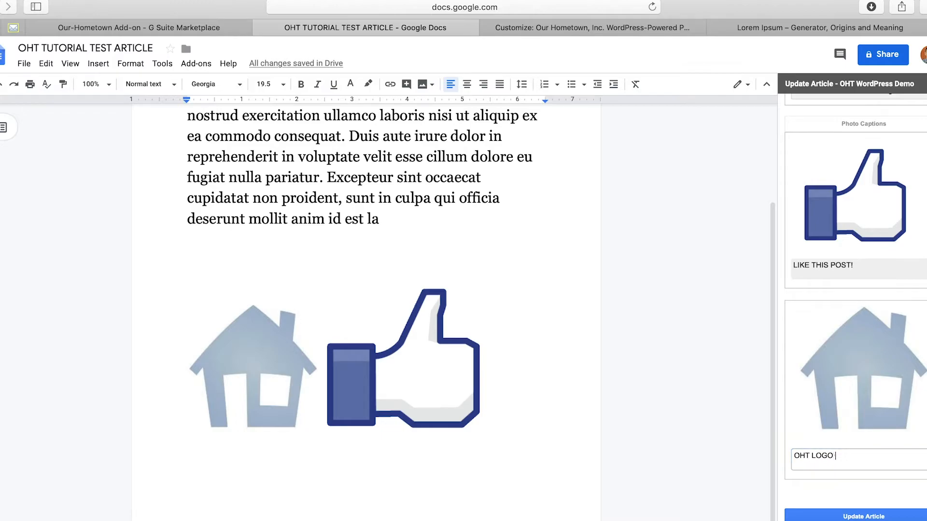
pyautogui.write('HOUSE!')
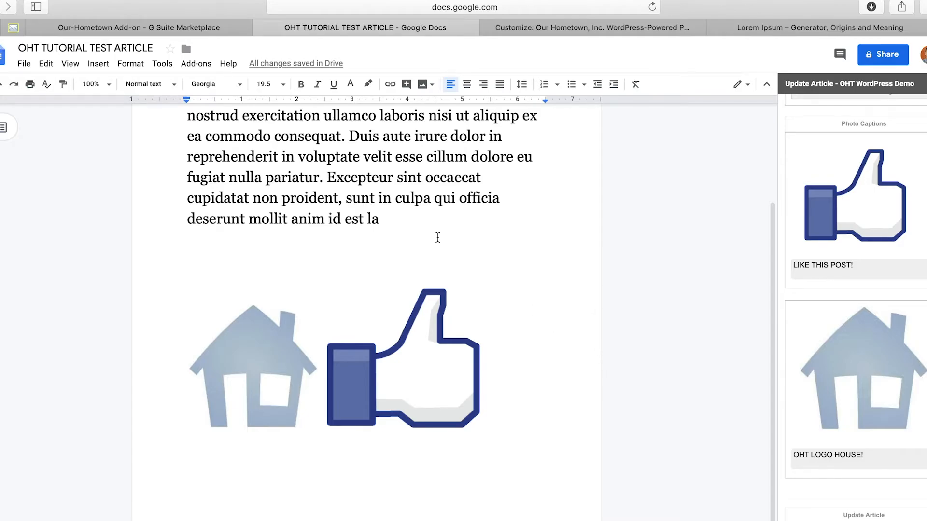
pyautogui.click(860, 511)
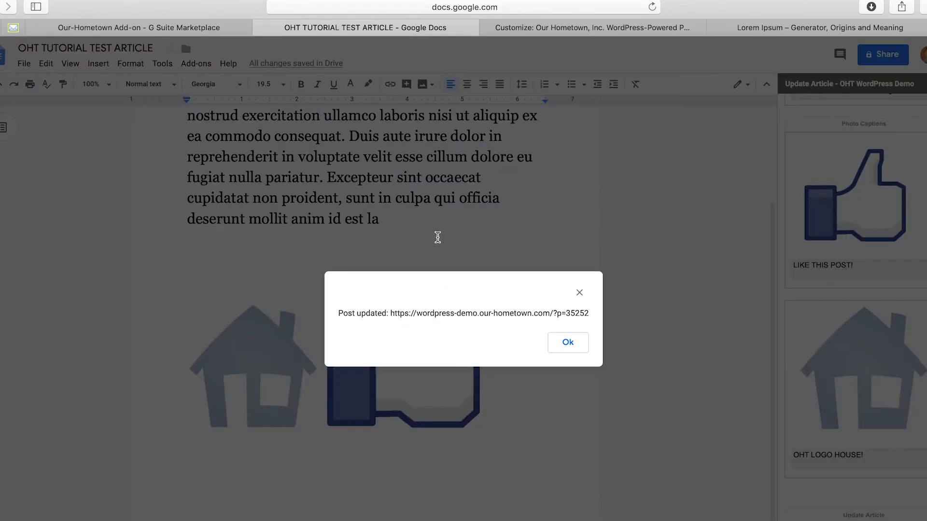
pyautogui.click(566, 342)
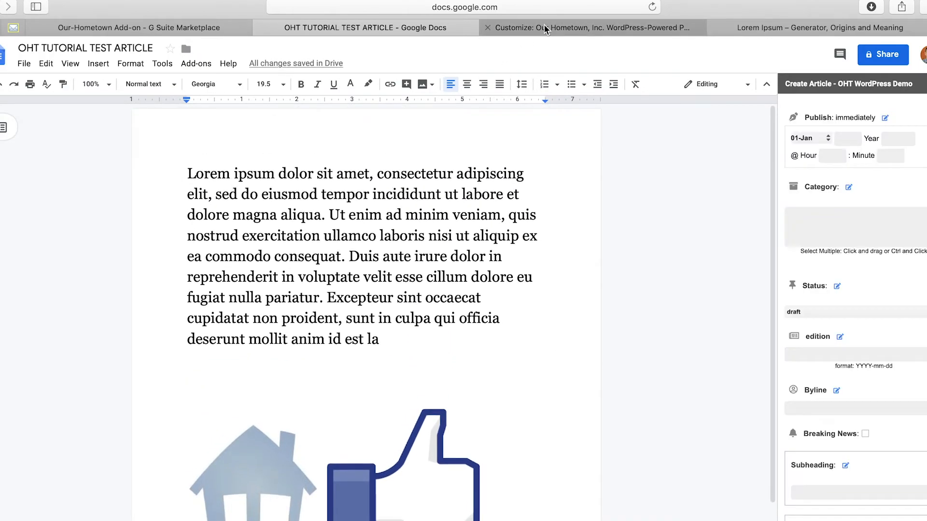
# Step: Open OHT TUTORIAL TEST ARTICLE from Breaking News and scroll through its captioned images
pyautogui.click(591, 27)
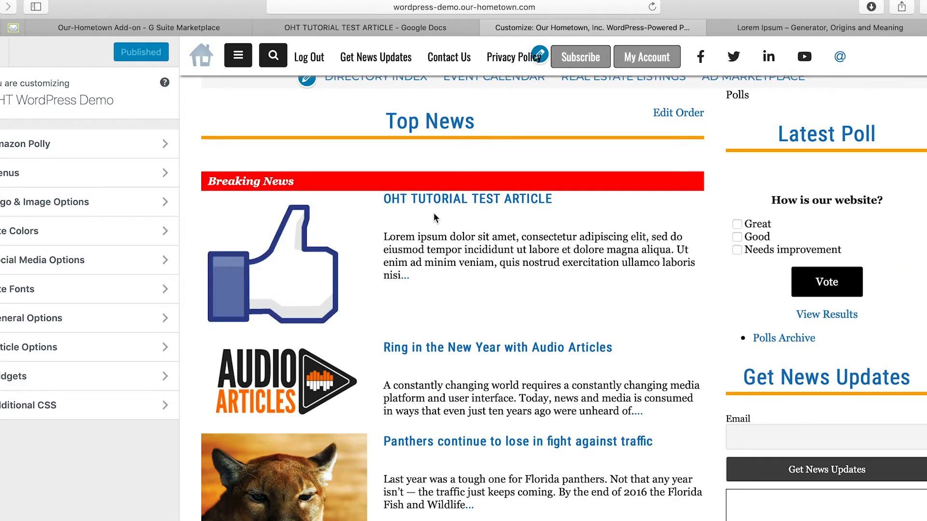
pyautogui.moveTo(466, 198)
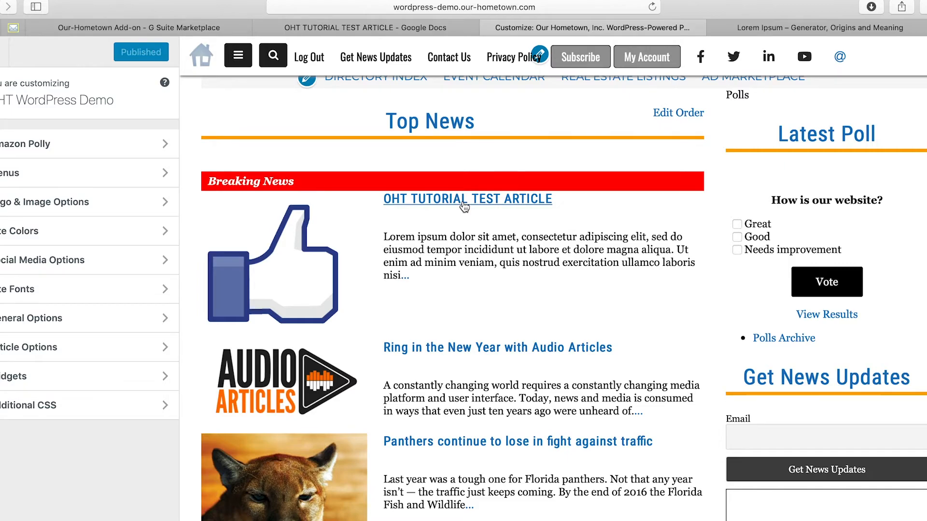
pyautogui.click(466, 198)
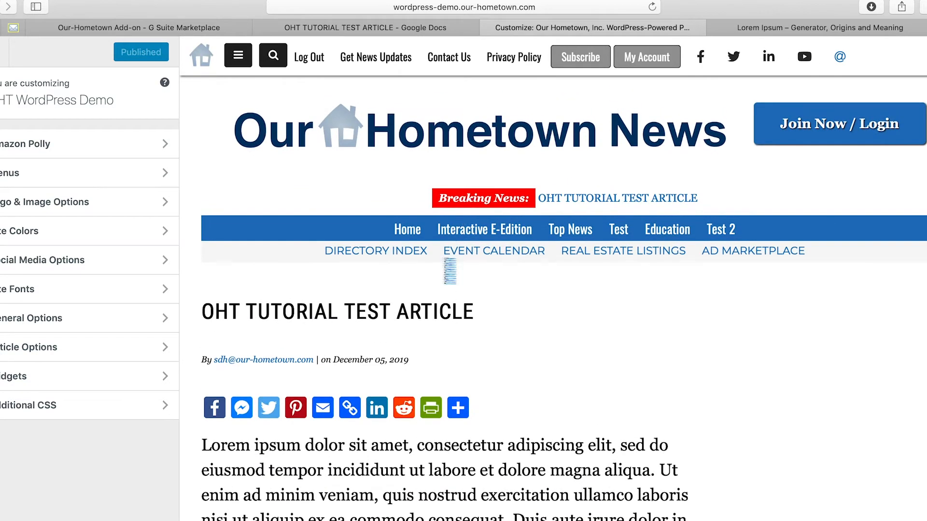
pyautogui.scroll(-3)
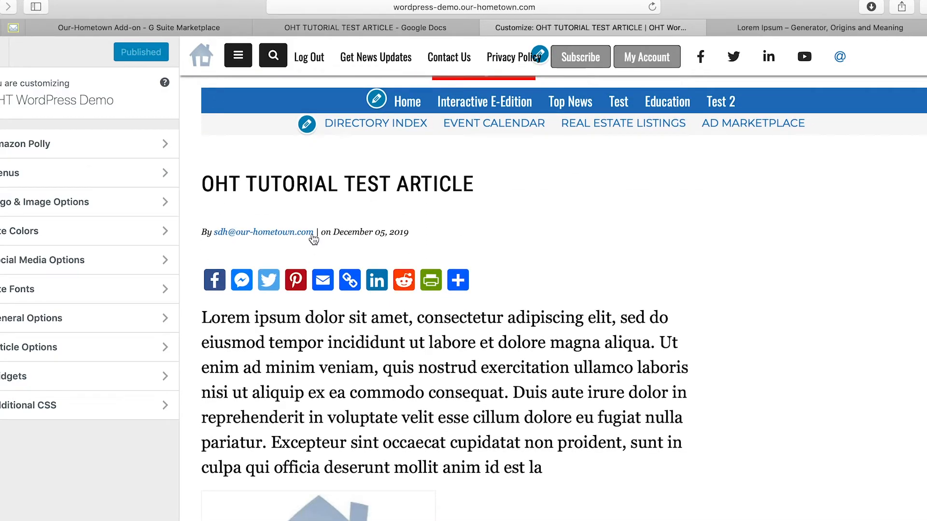
pyautogui.moveTo(365, 325)
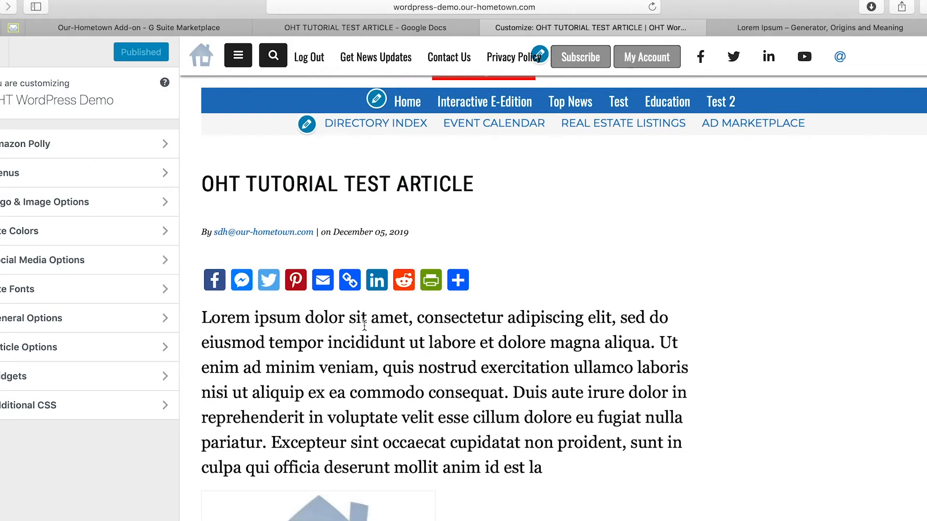
pyautogui.scroll(-3)
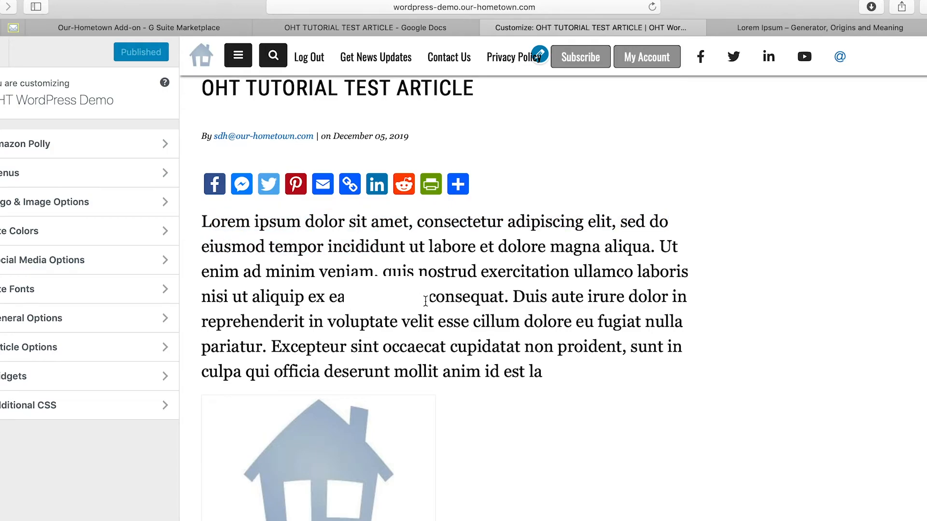
pyautogui.scroll(-3)
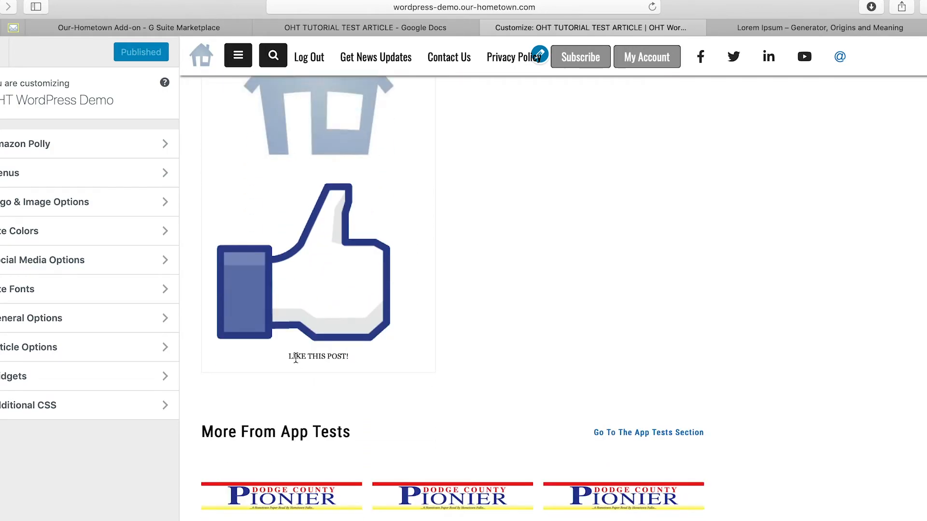
pyautogui.scroll(3)
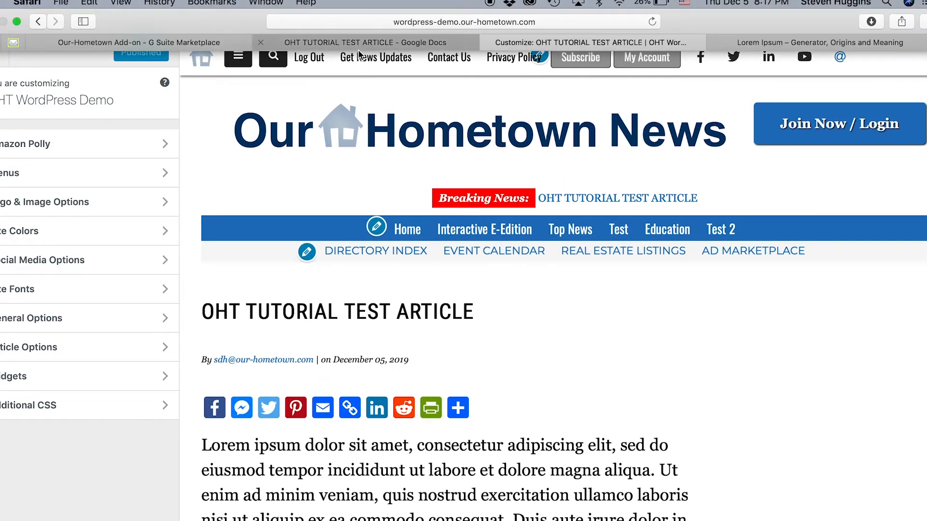
# Step: Rename the document to 'OHT TUTORIAL TEST ARTICLE 2.0'
pyautogui.click(363, 42)
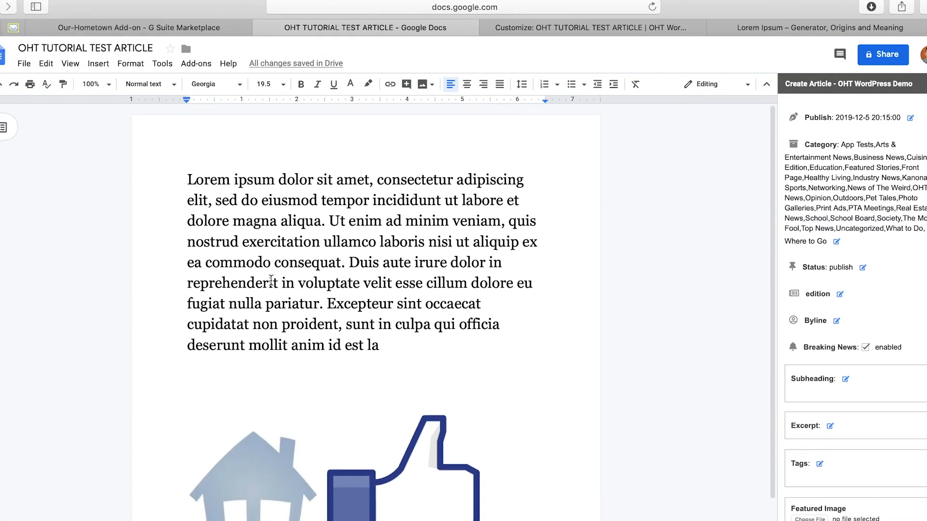
pyautogui.click(85, 48)
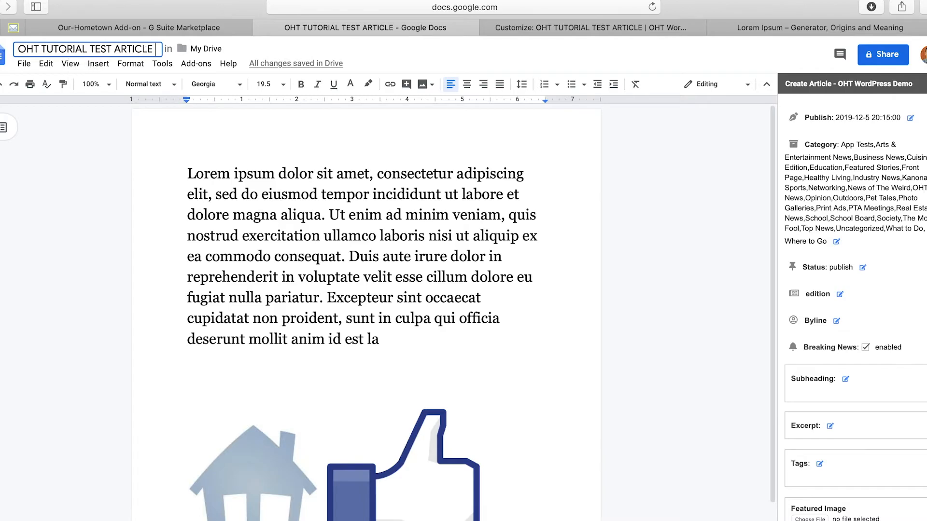
pyautogui.write('2.0')
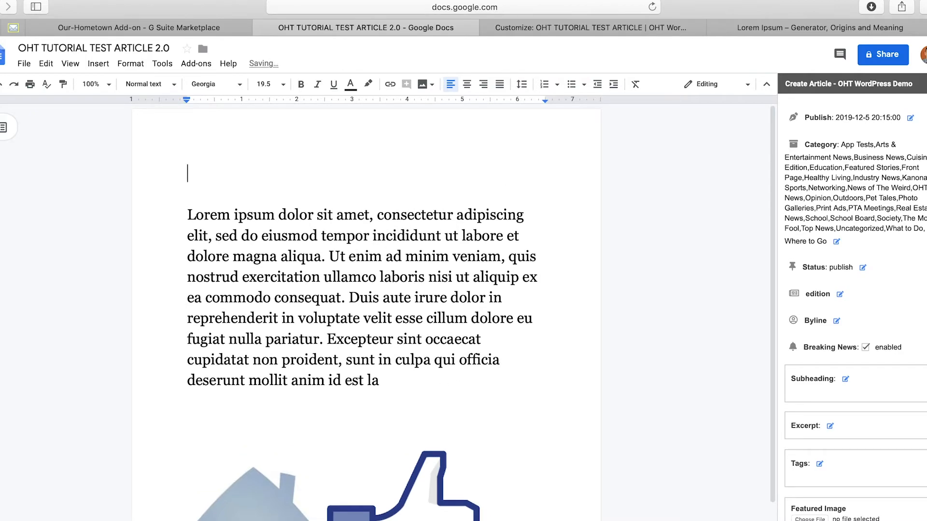
# Step: Add 'THIS IS A BREAKING NEWS TEST!' as the article's opening line
pyautogui.write('THIS IS A B')
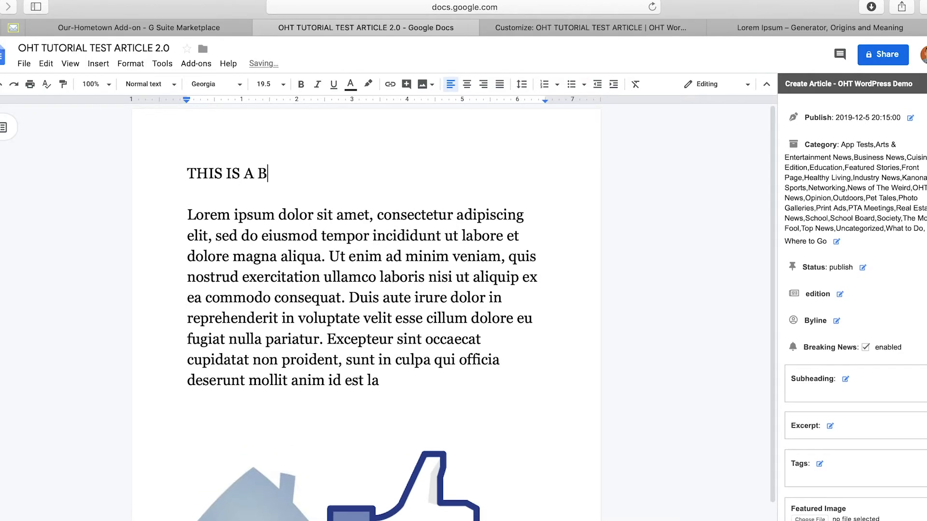
pyautogui.write('REAKING NEWS')
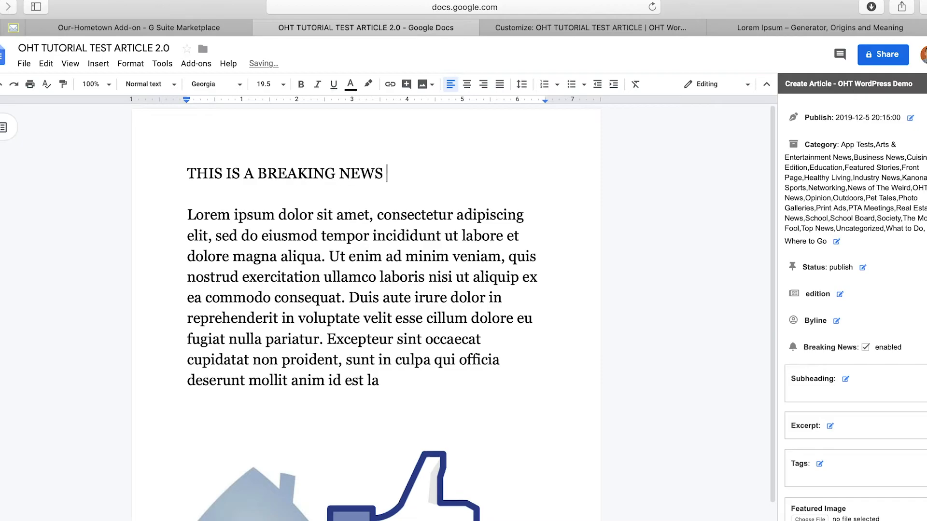
pyautogui.write('TEST!')
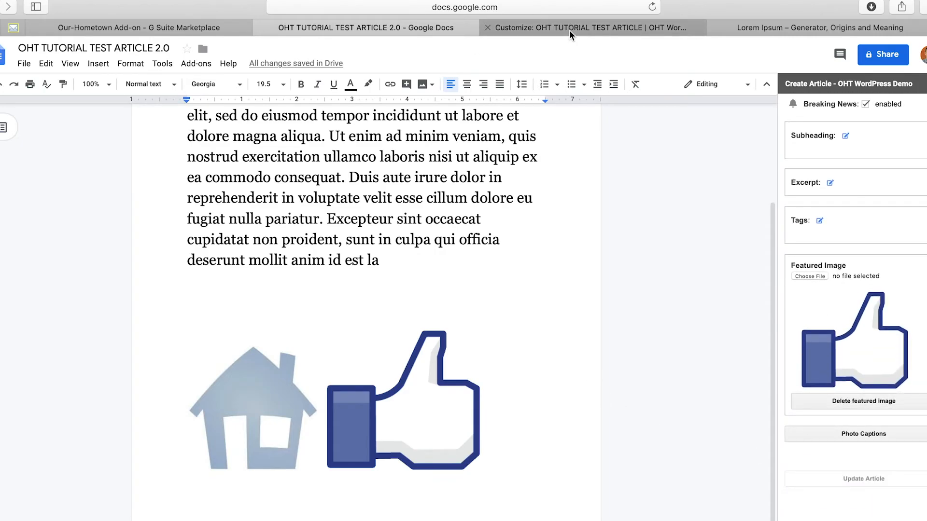
# Step: Push the edits to the existing 'OHT TUTORIAL TEST ARTICLE 2.0' post and acknowledge 'Post updated'
pyautogui.click(861, 478)
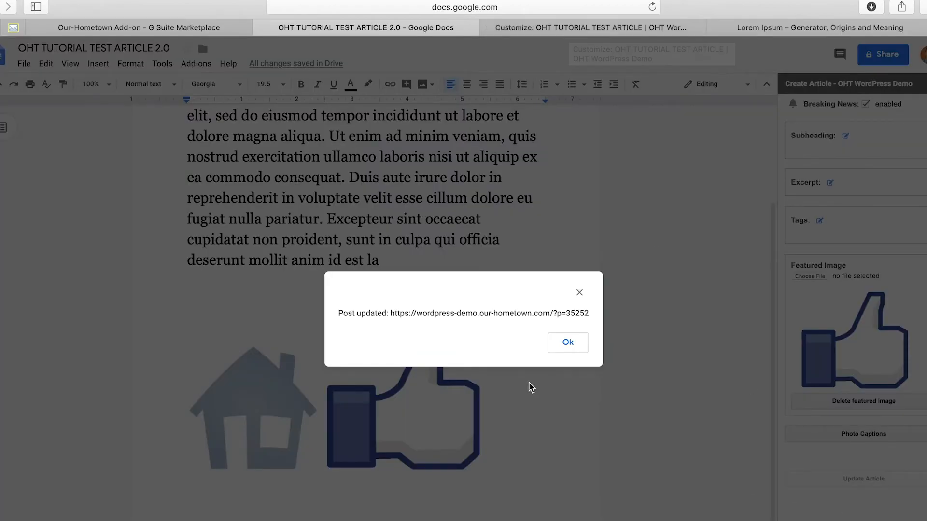
pyautogui.click(567, 342)
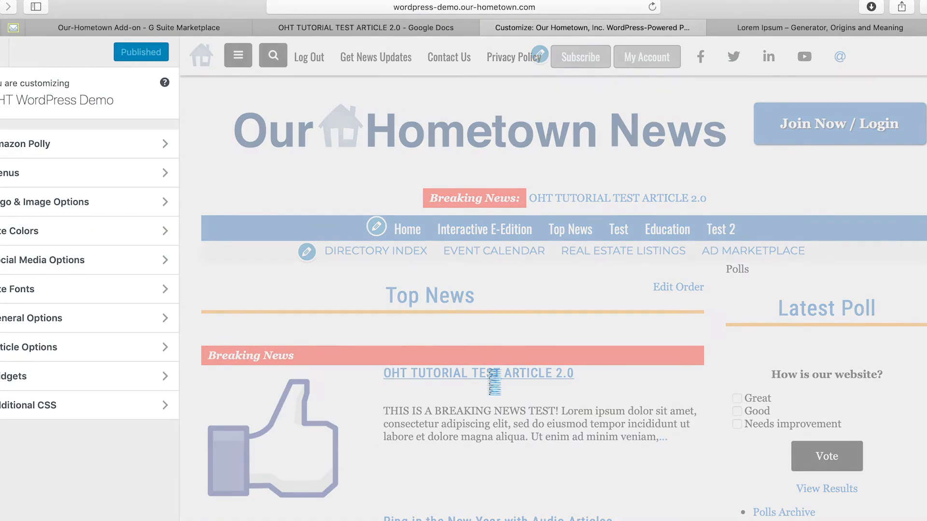
# Step: Check the 2.0 post's 'THIS IS A BREAKING NEWS TEST!' line, then switch back to the Google Doc
pyautogui.click(477, 373)
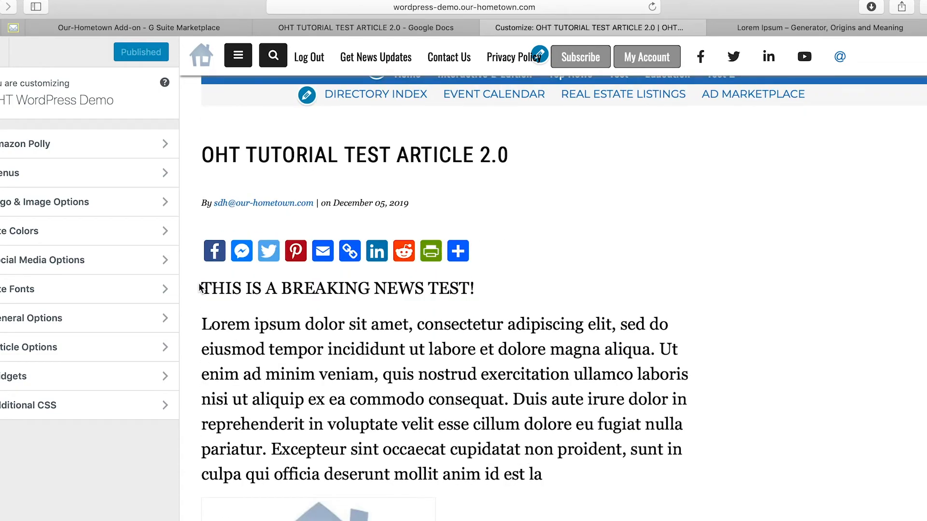
pyautogui.doubleClick(494, 155)
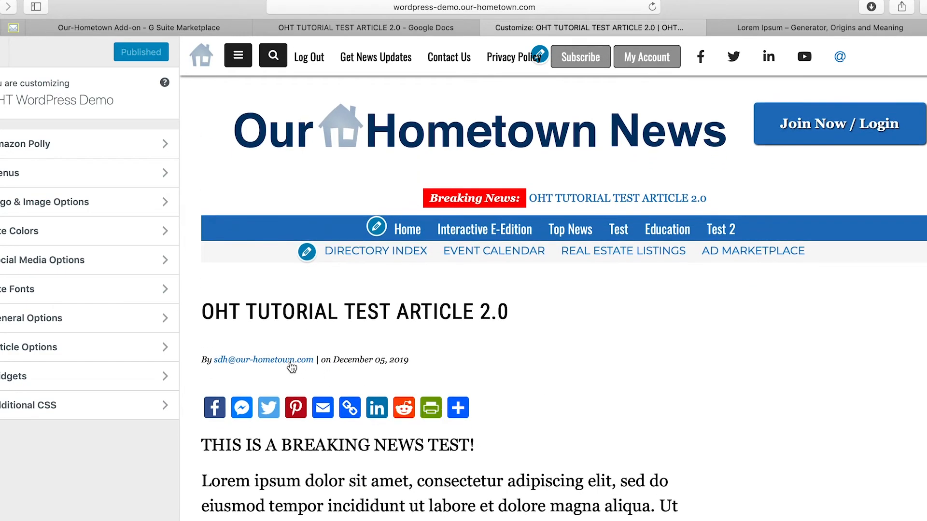
pyautogui.moveTo(268, 345)
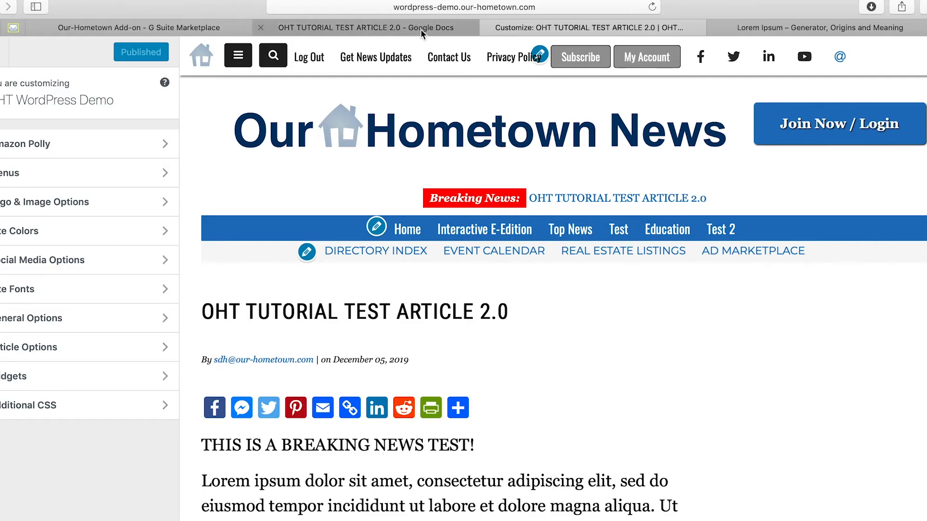
pyautogui.click(360, 27)
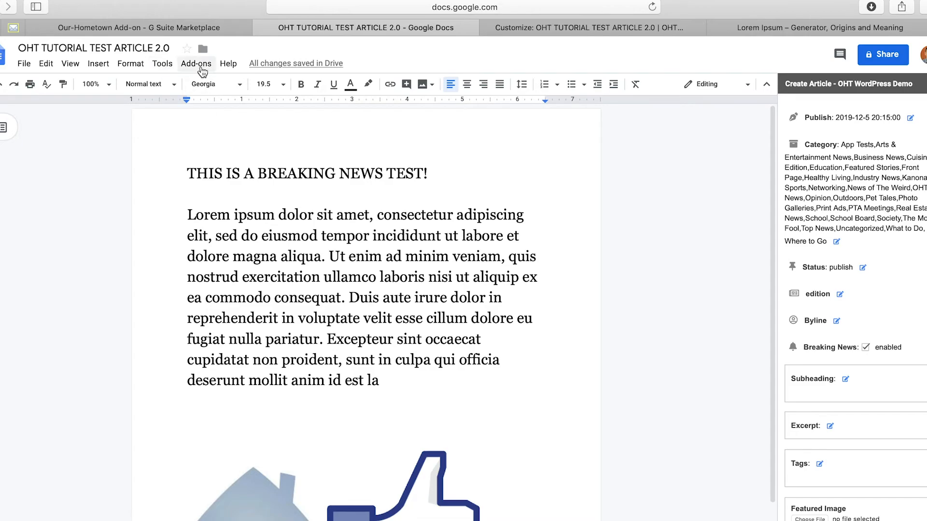
pyautogui.click(136, 27)
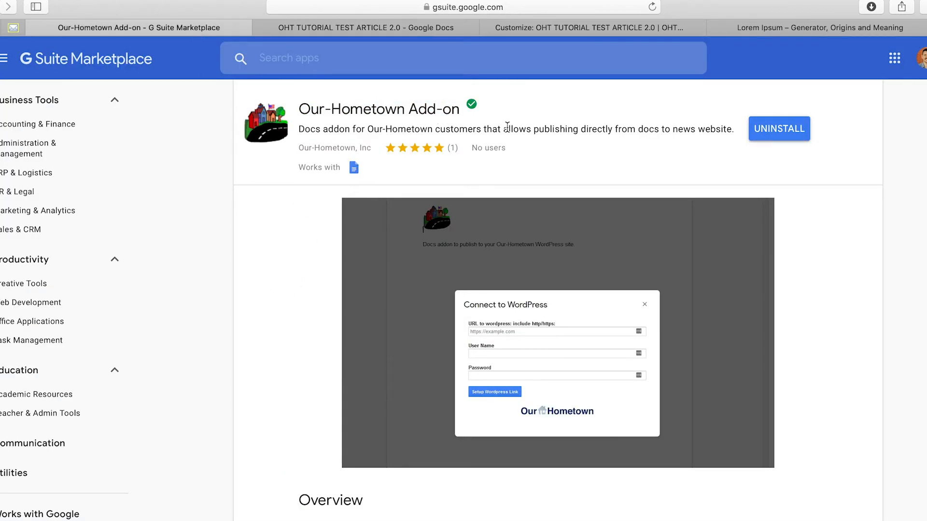
pyautogui.click(366, 27)
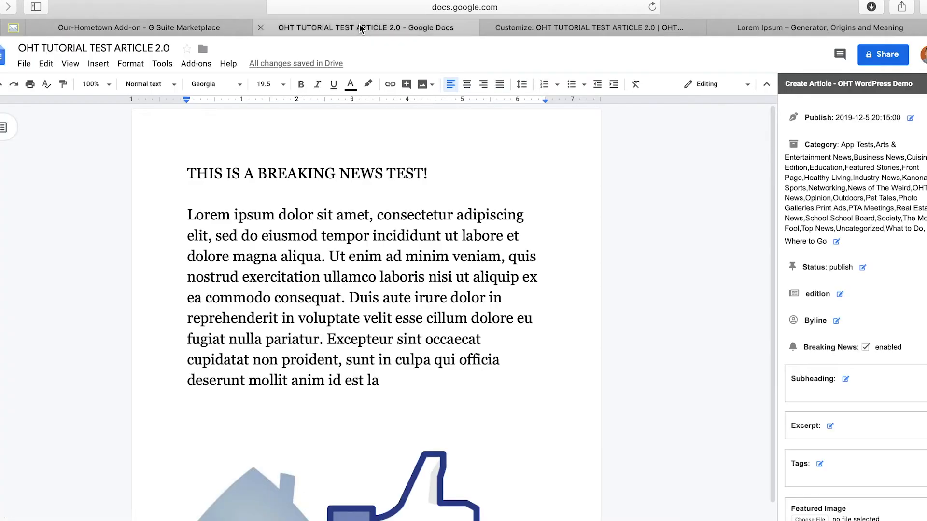
pyautogui.click(195, 63)
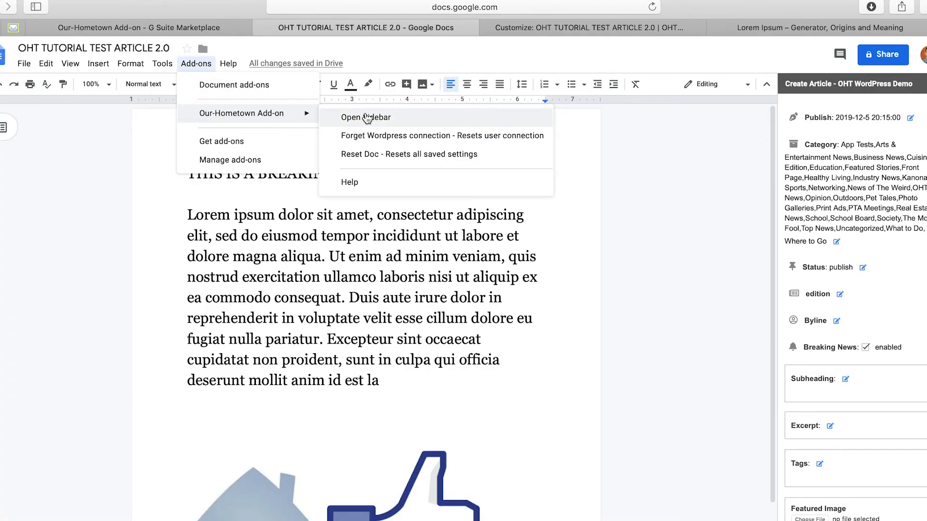
pyautogui.moveTo(365, 154)
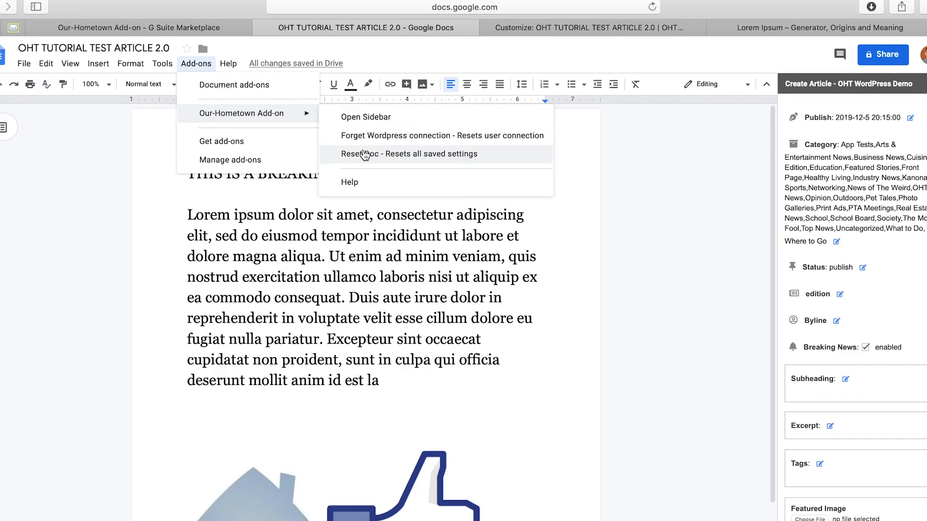
pyautogui.moveTo(368, 137)
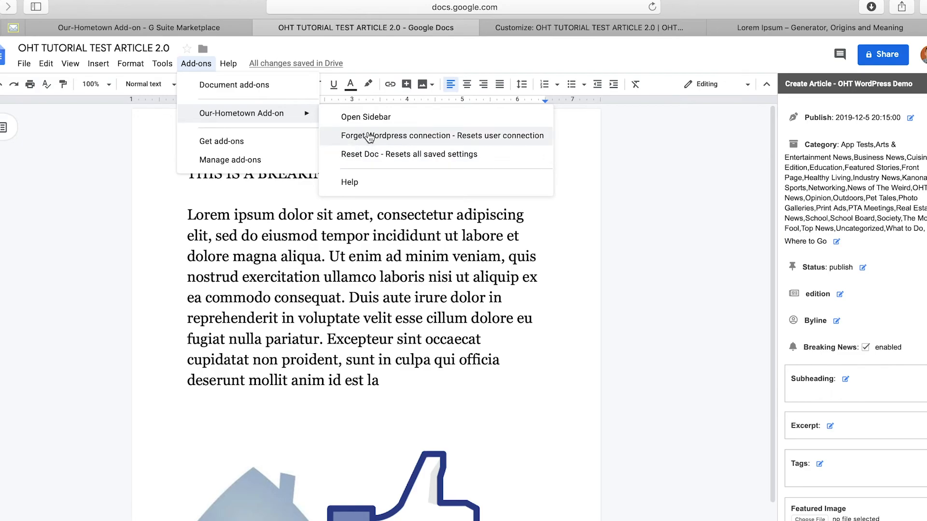
pyautogui.moveTo(350, 132)
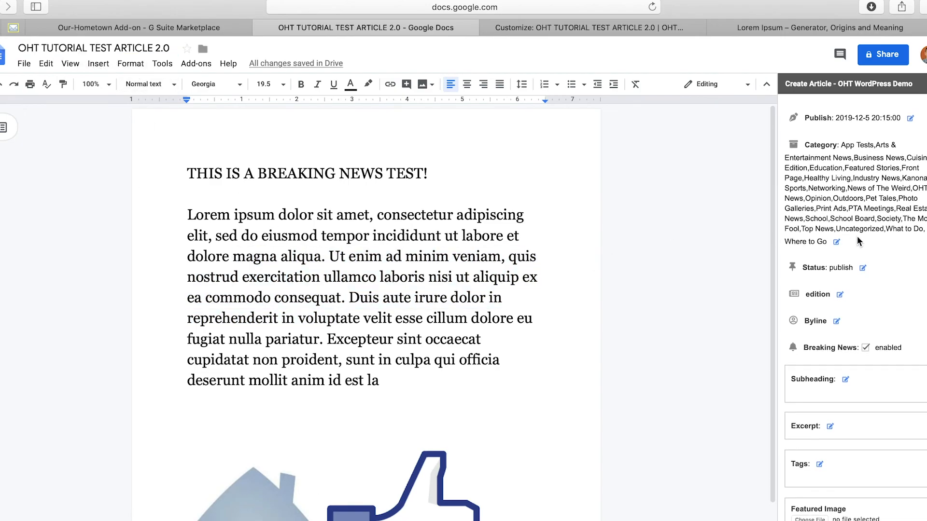
pyautogui.scroll(-3)
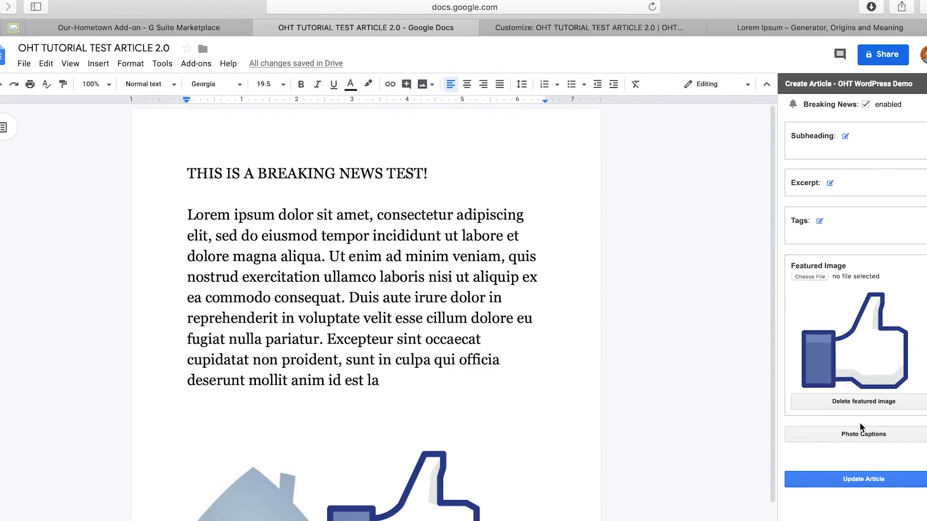
pyautogui.moveTo(860, 448)
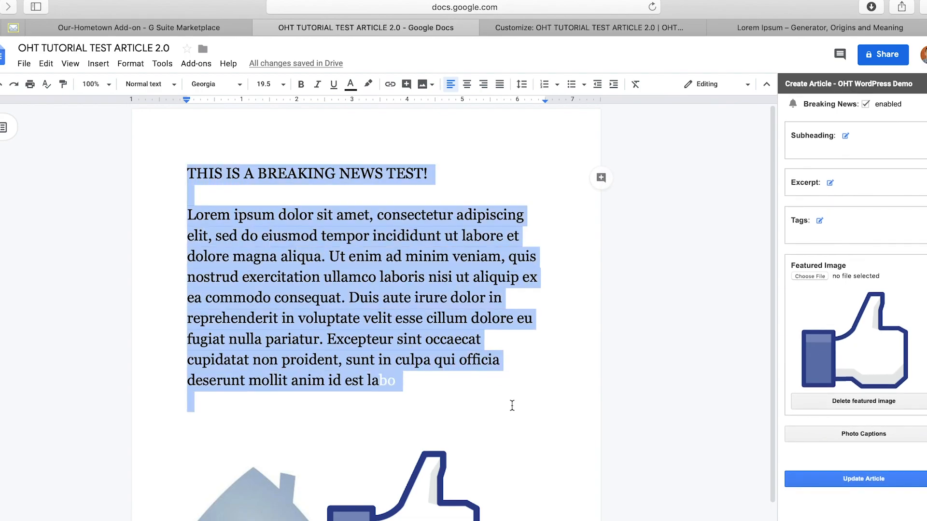
pyautogui.click(439, 381)
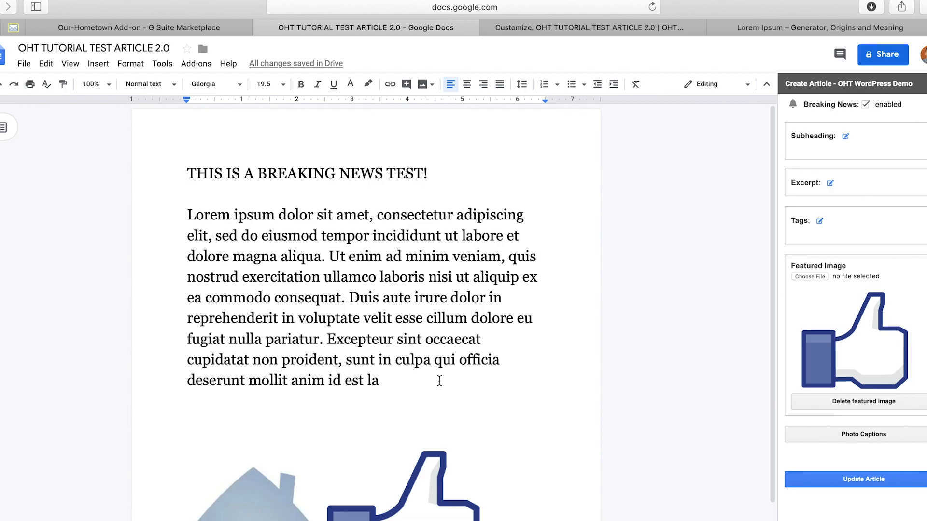